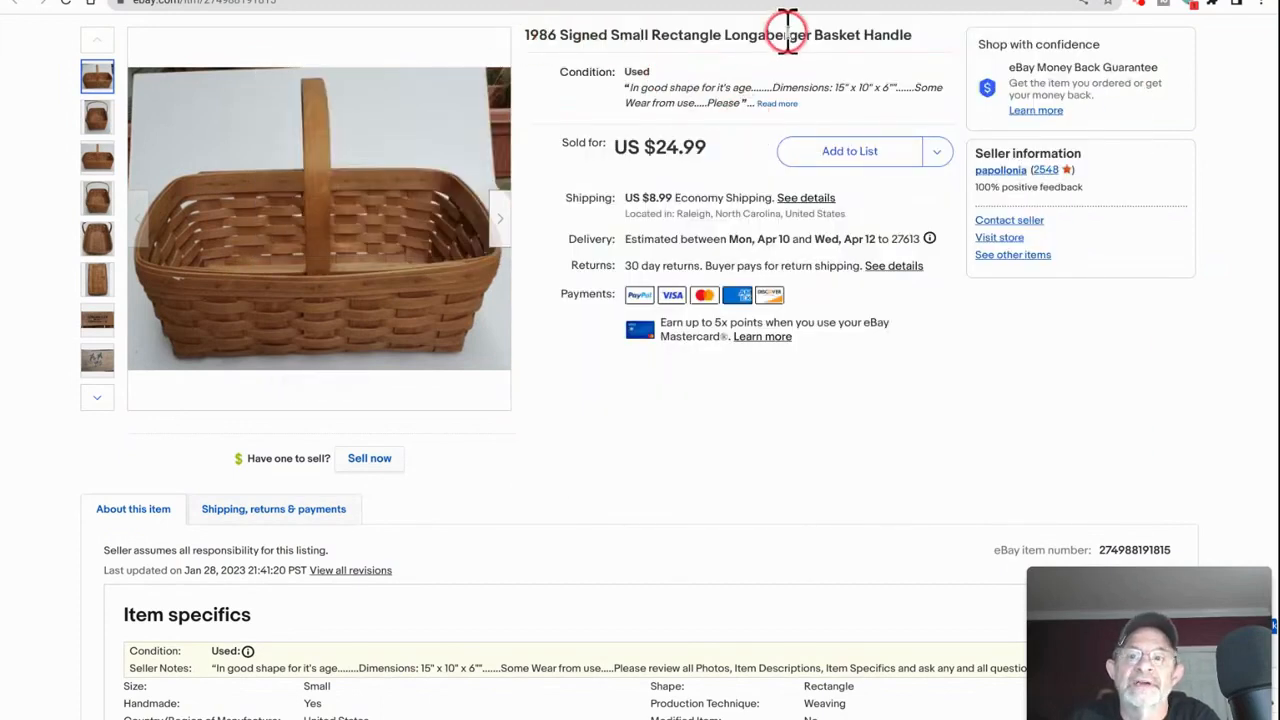
mouse_move(880, 450)
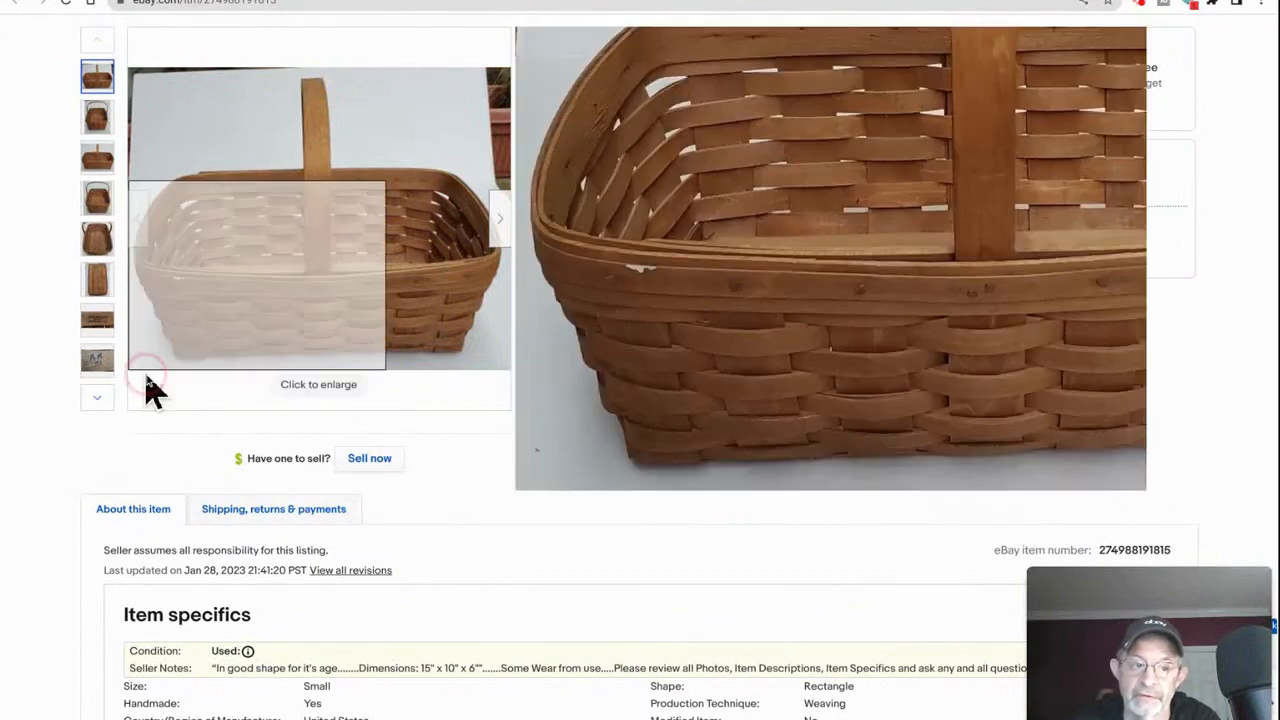
mouse_move(344, 176)
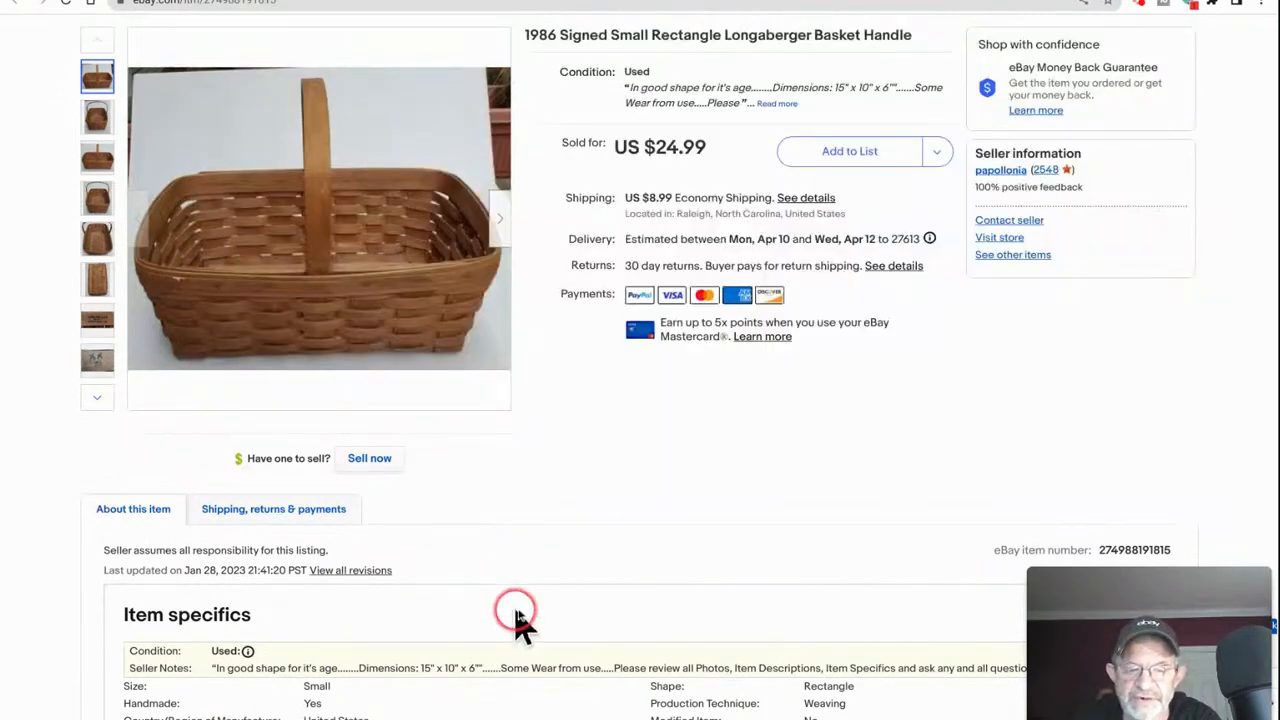
mouse_move(776, 530)
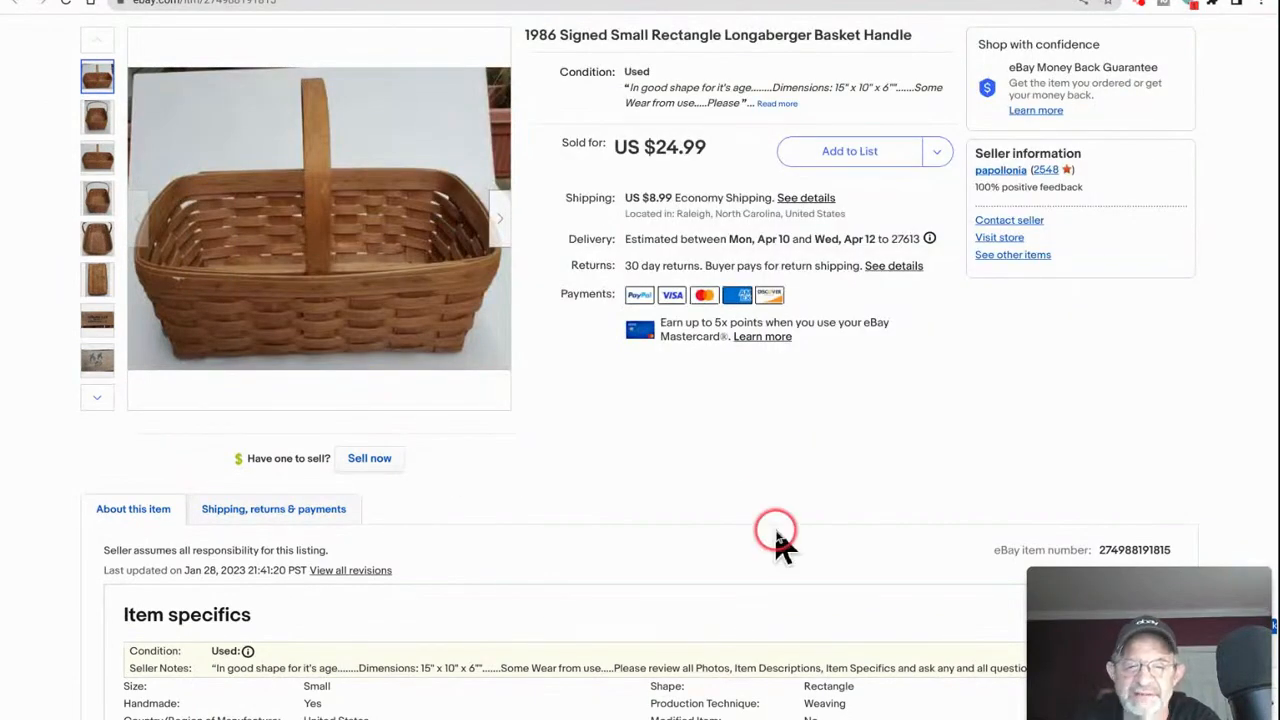
mouse_move(776, 544)
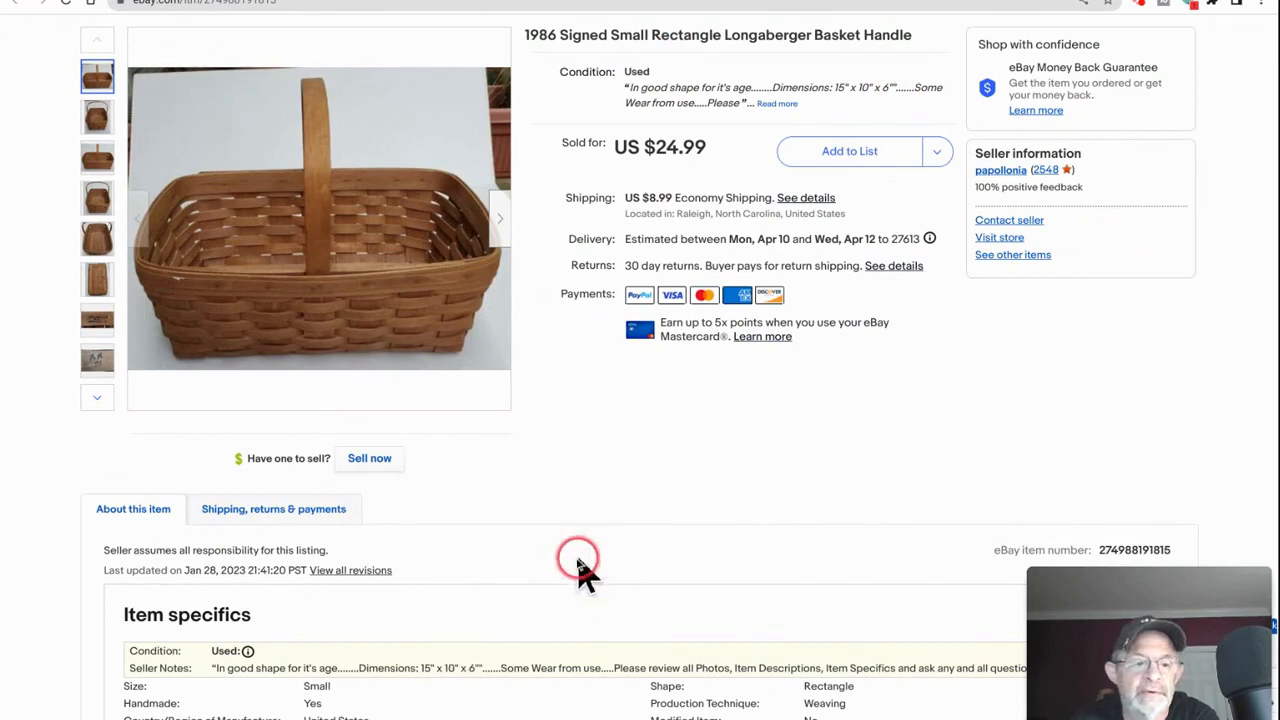
mouse_move(730, 544)
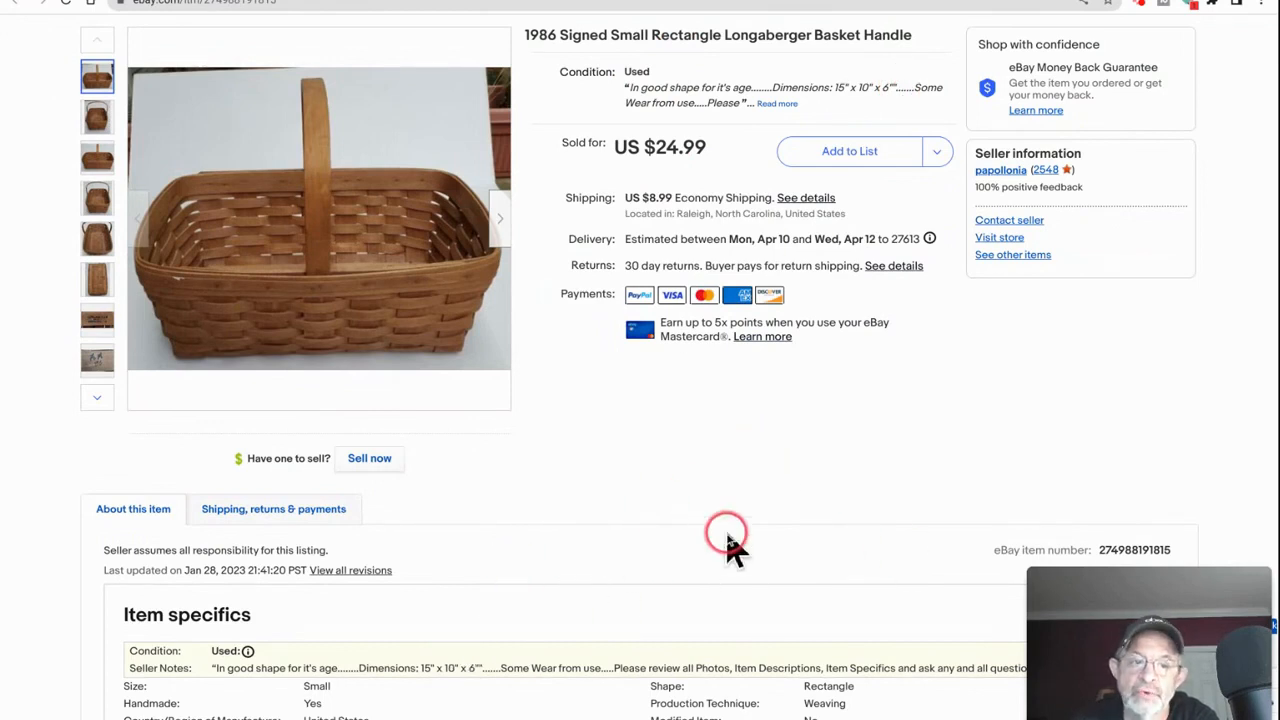
Scroll the sold basket listing down to the Item specifics section and review it
scroll("down", 3)
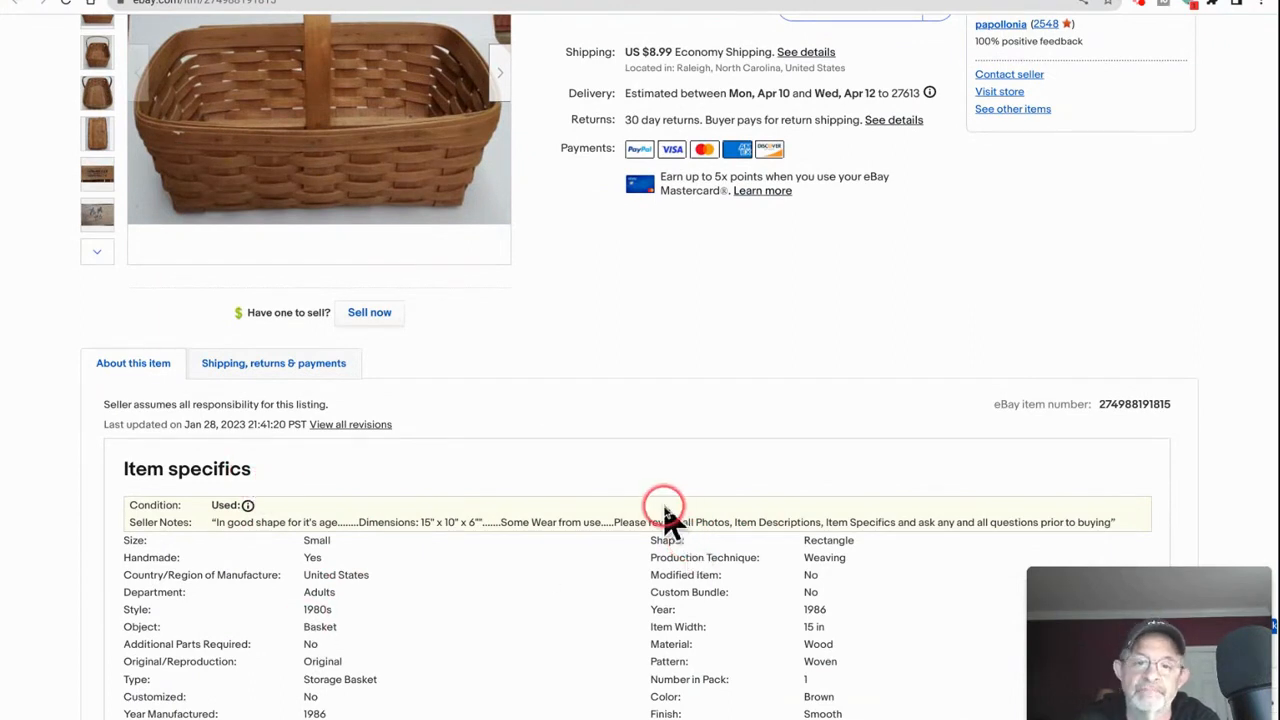
scroll("up", 3)
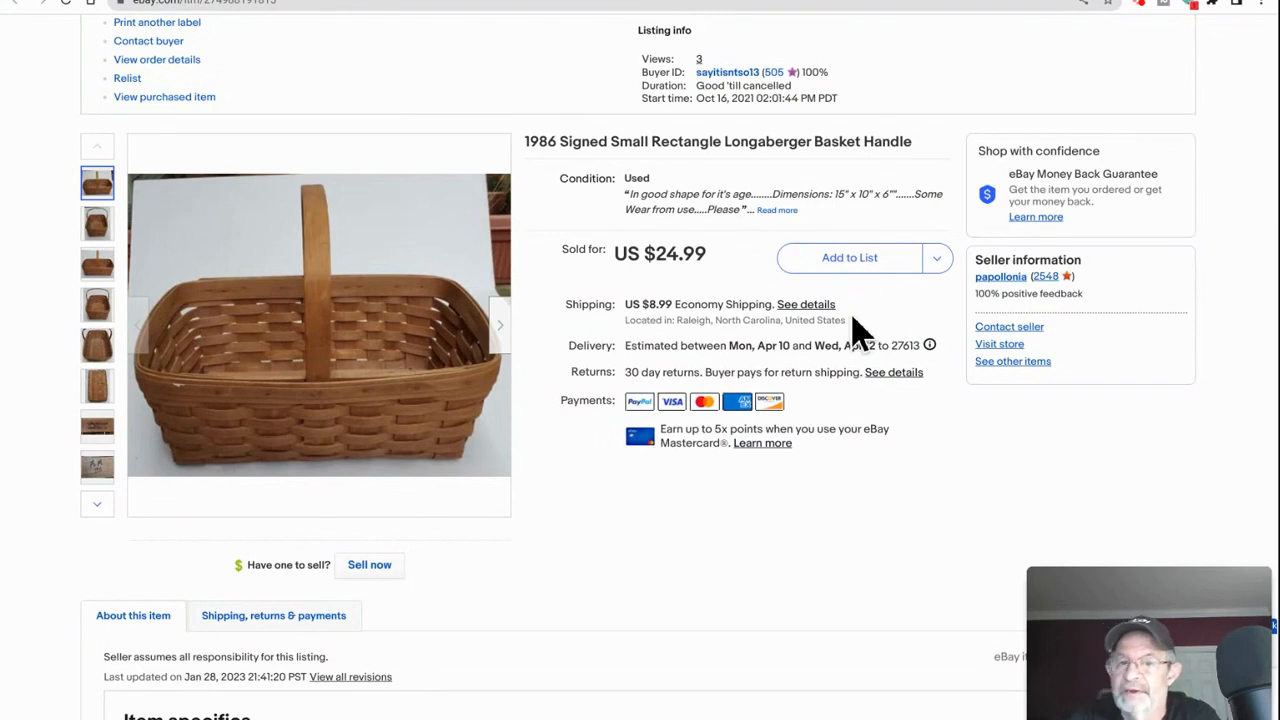
mouse_move(756, 324)
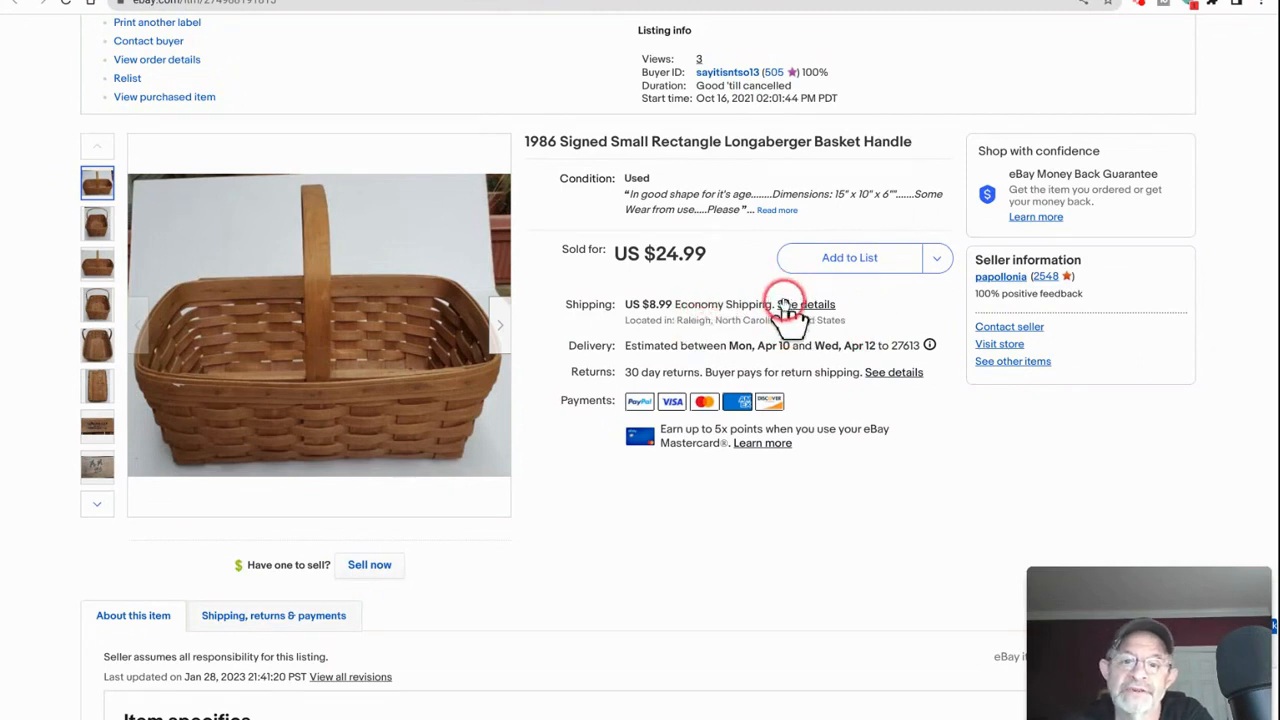
mouse_move(840, 588)
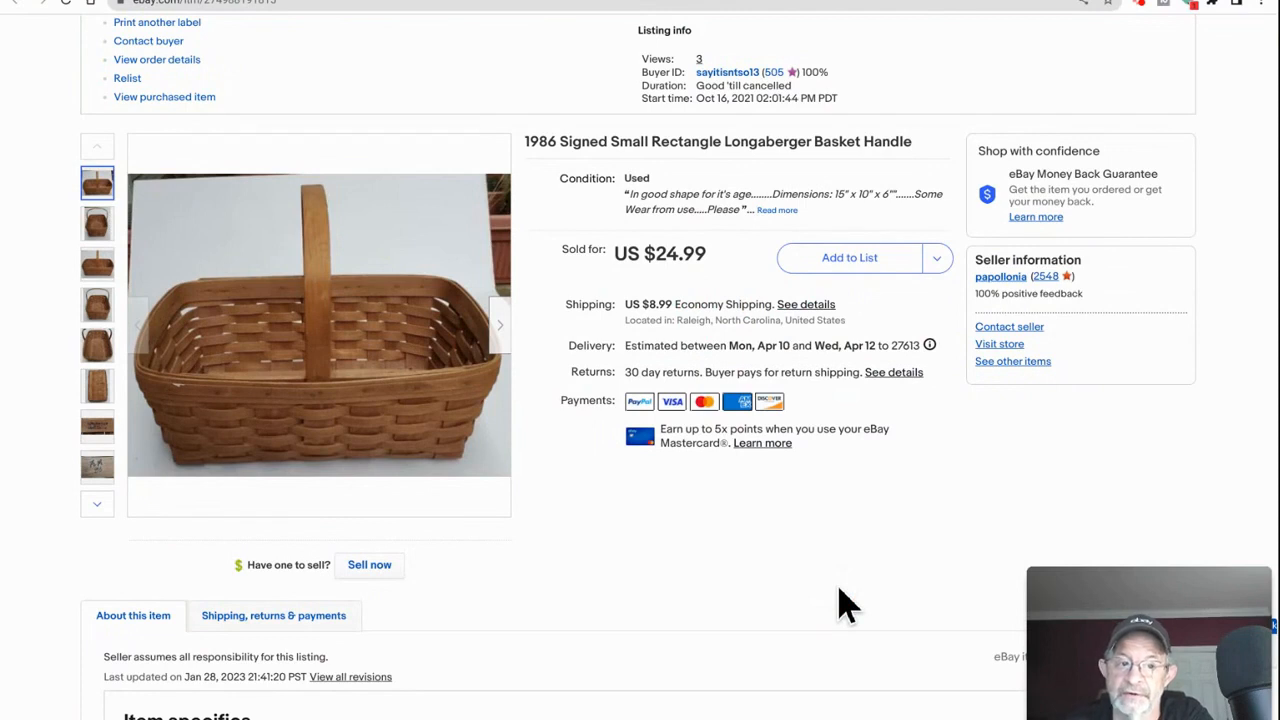
mouse_move(816, 584)
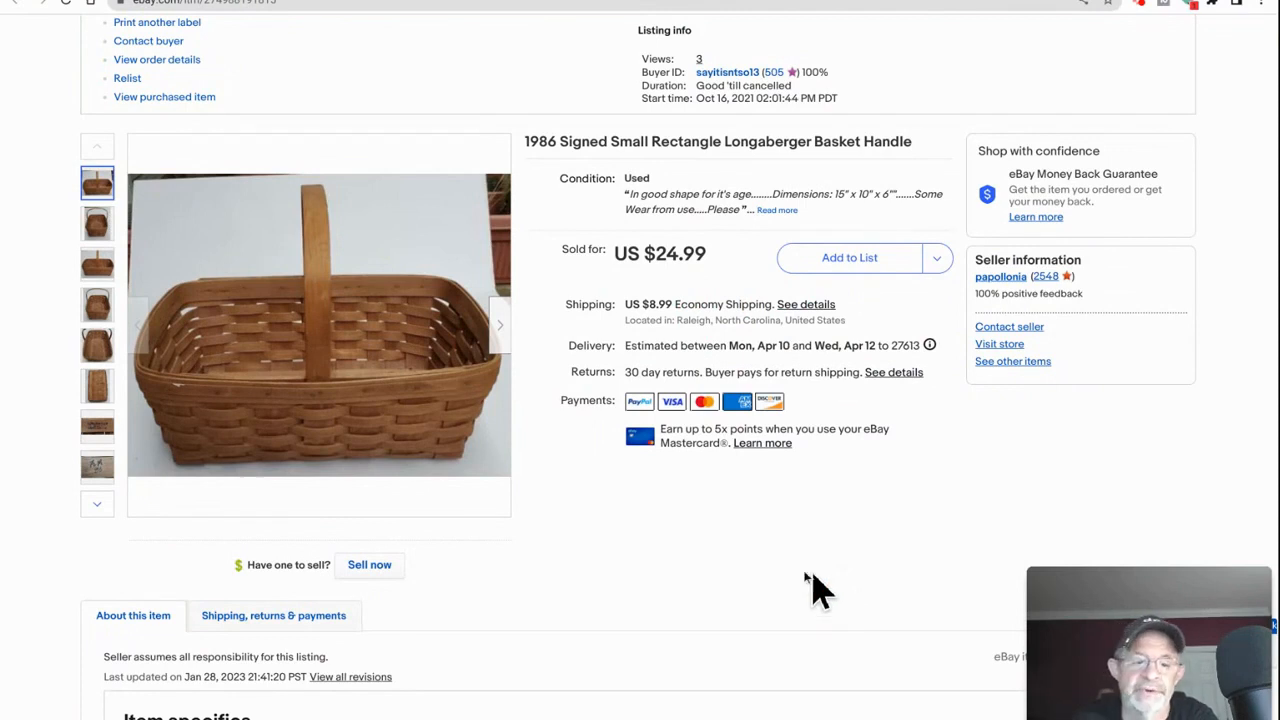
scroll("down", 3)
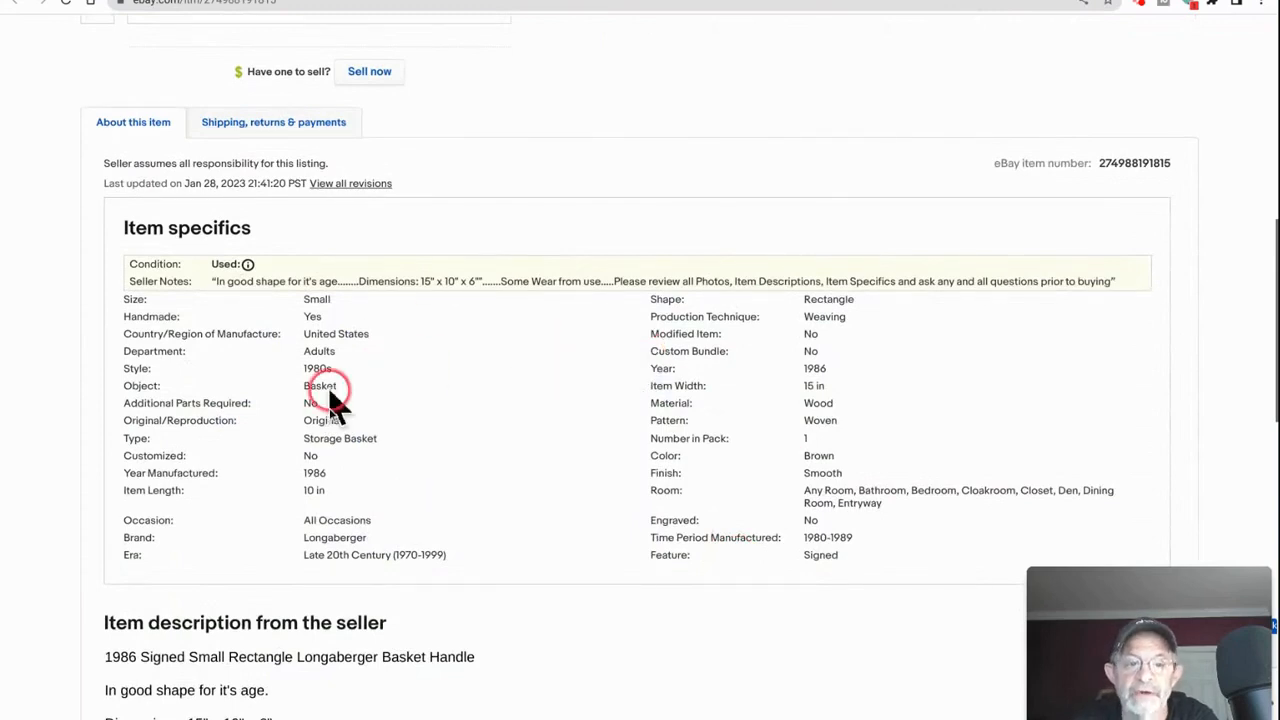
mouse_move(444, 516)
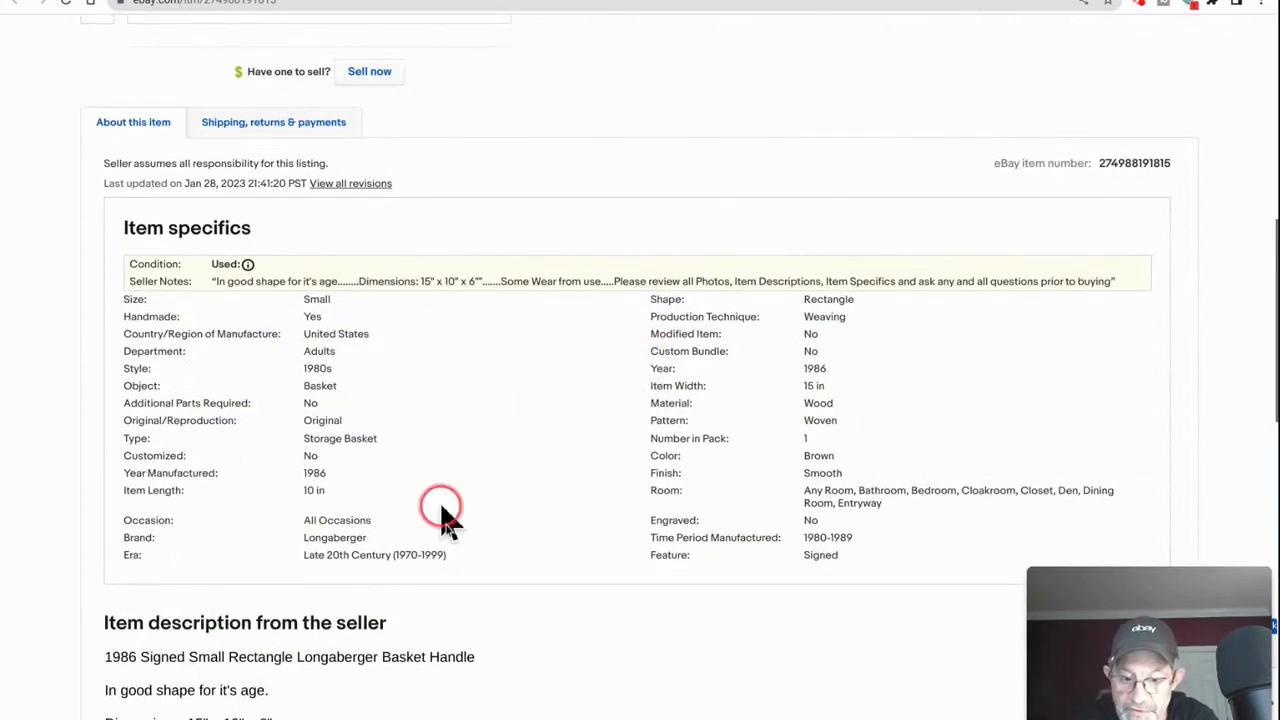
mouse_move(710, 438)
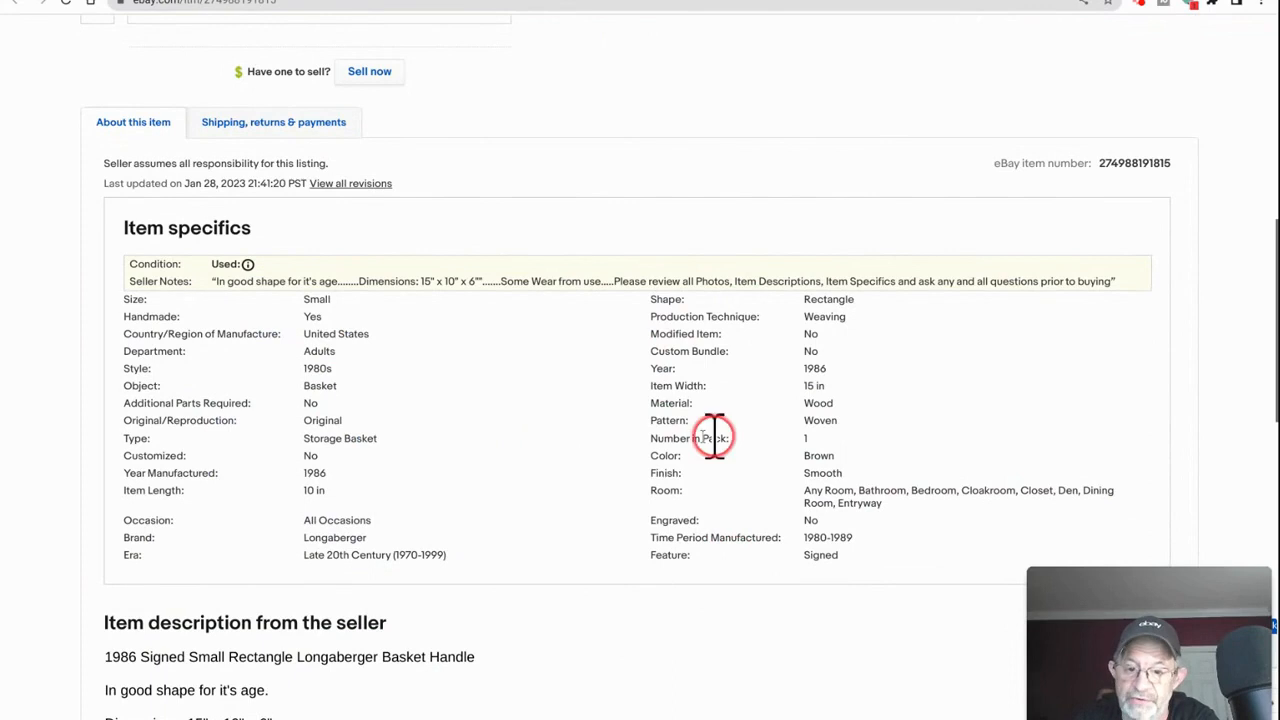
scroll("up", 3)
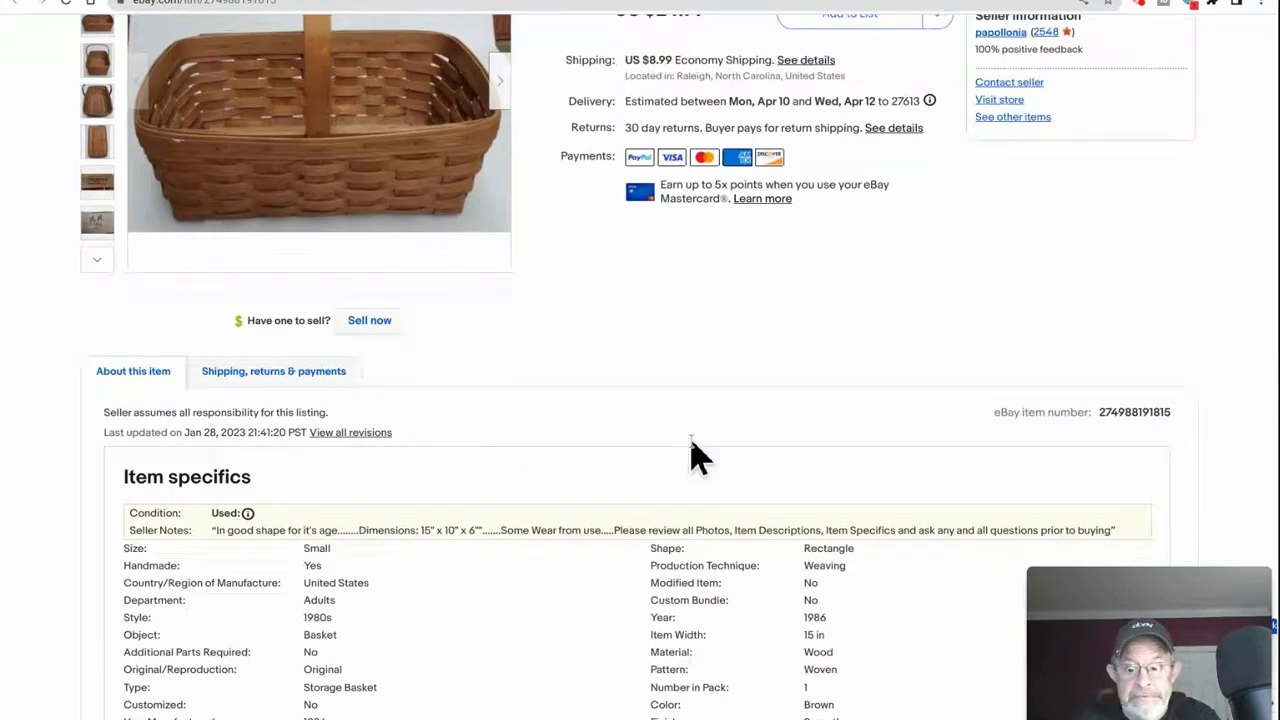
scroll("up", 3)
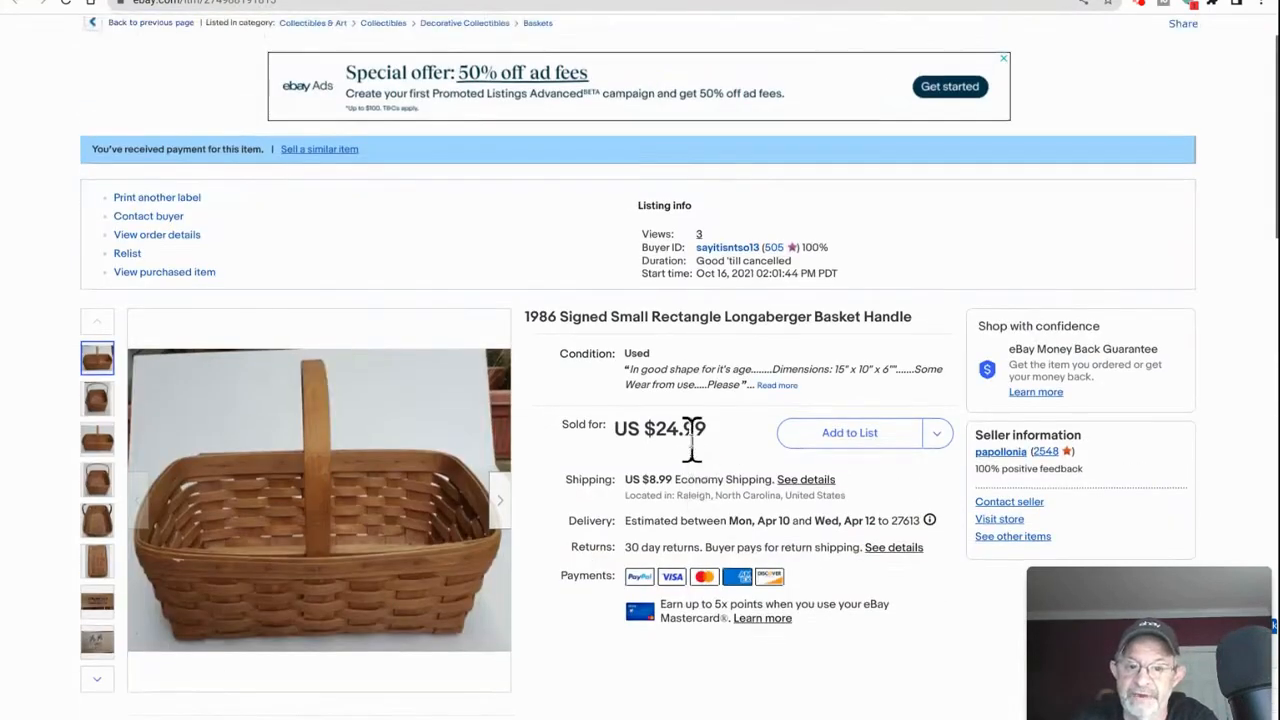
scroll("down", 3)
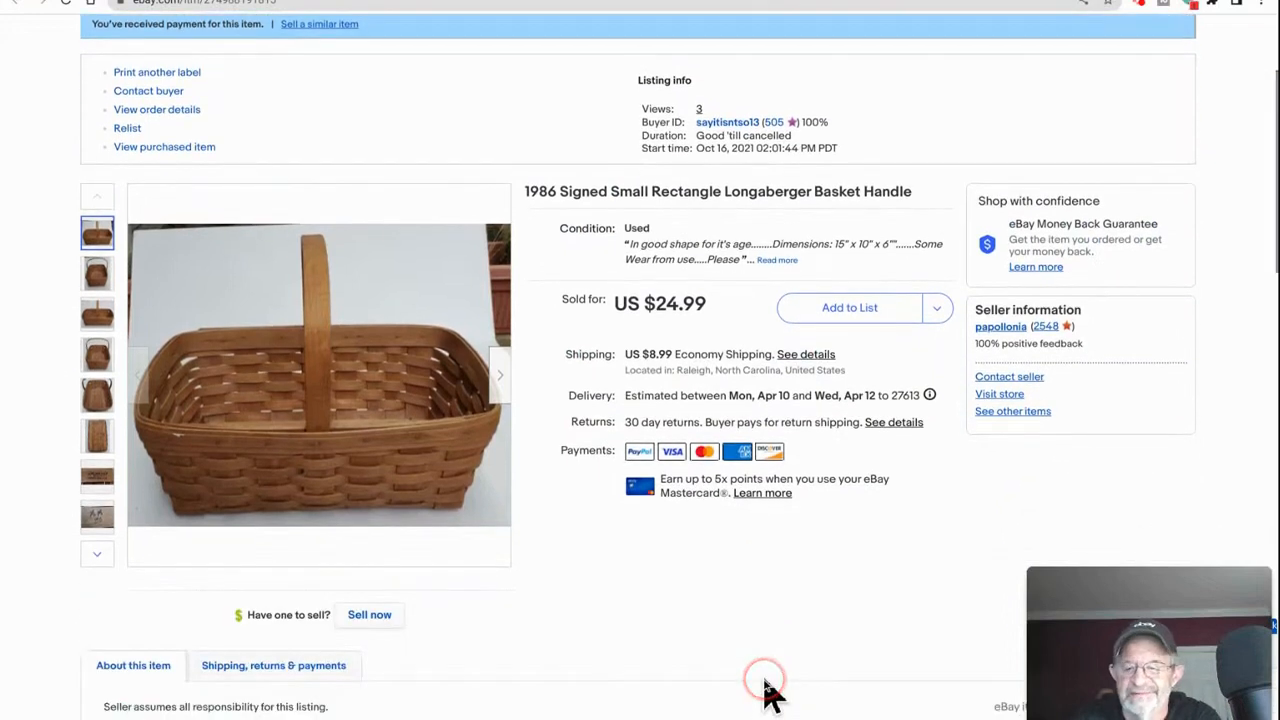
mouse_move(700, 530)
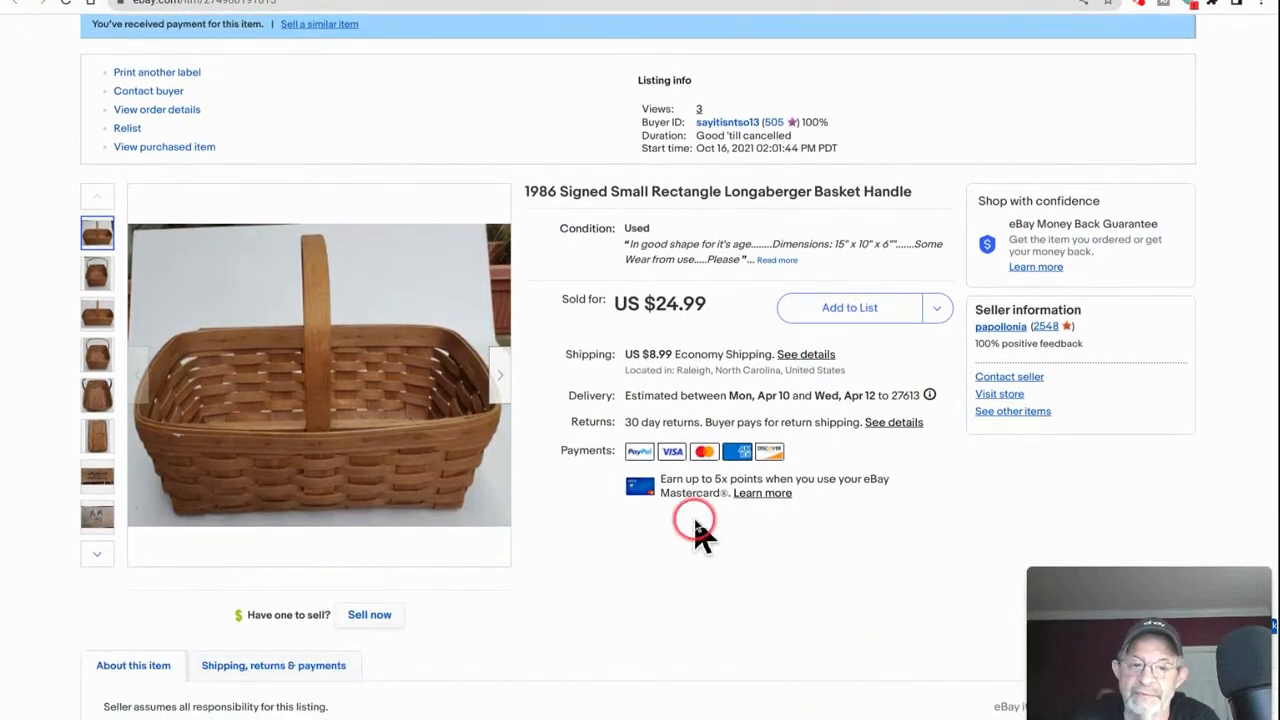
scroll("down", 3)
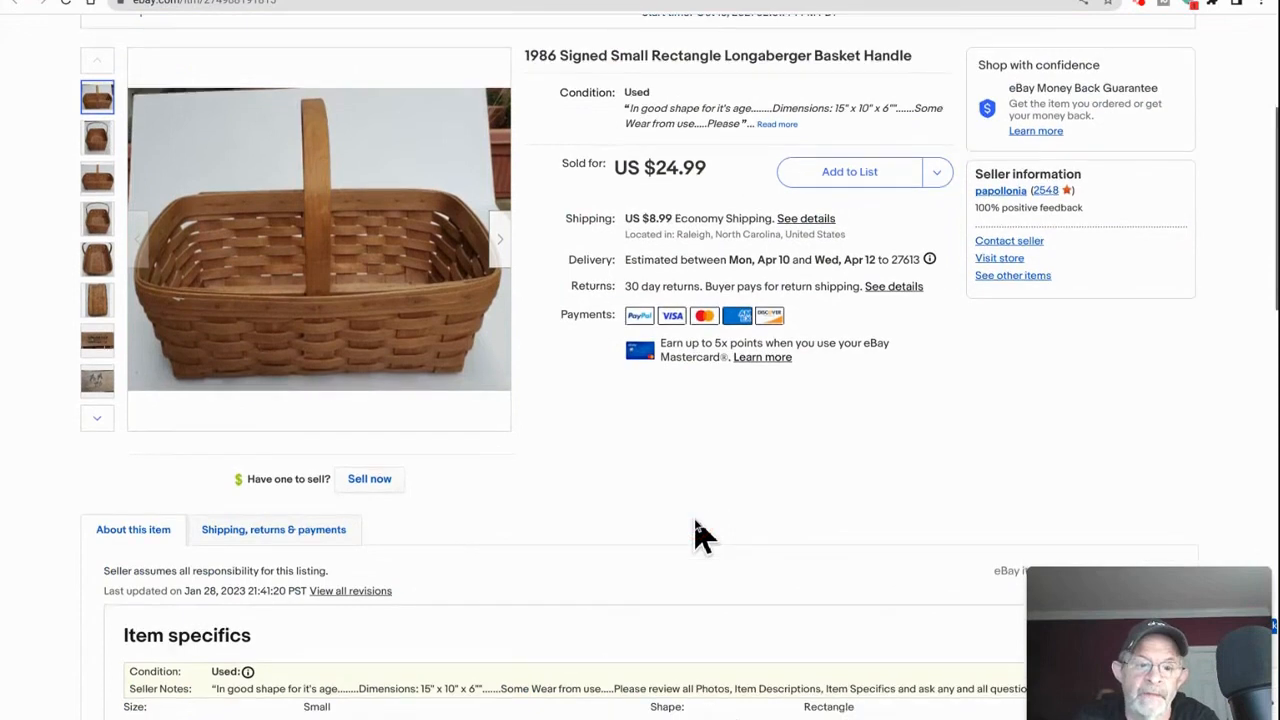
scroll("up", 3)
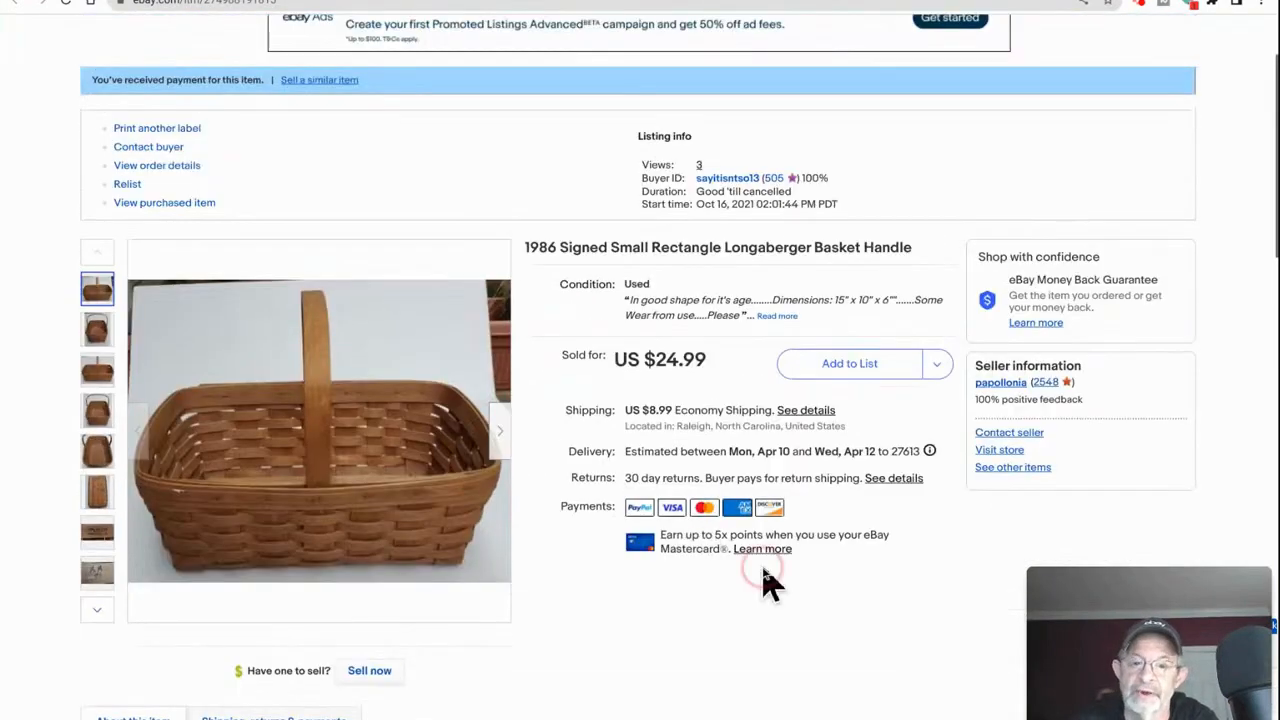
Scroll further to the seller's item description showing the 15 x 10 x 6 dimensions
scroll("down", 3)
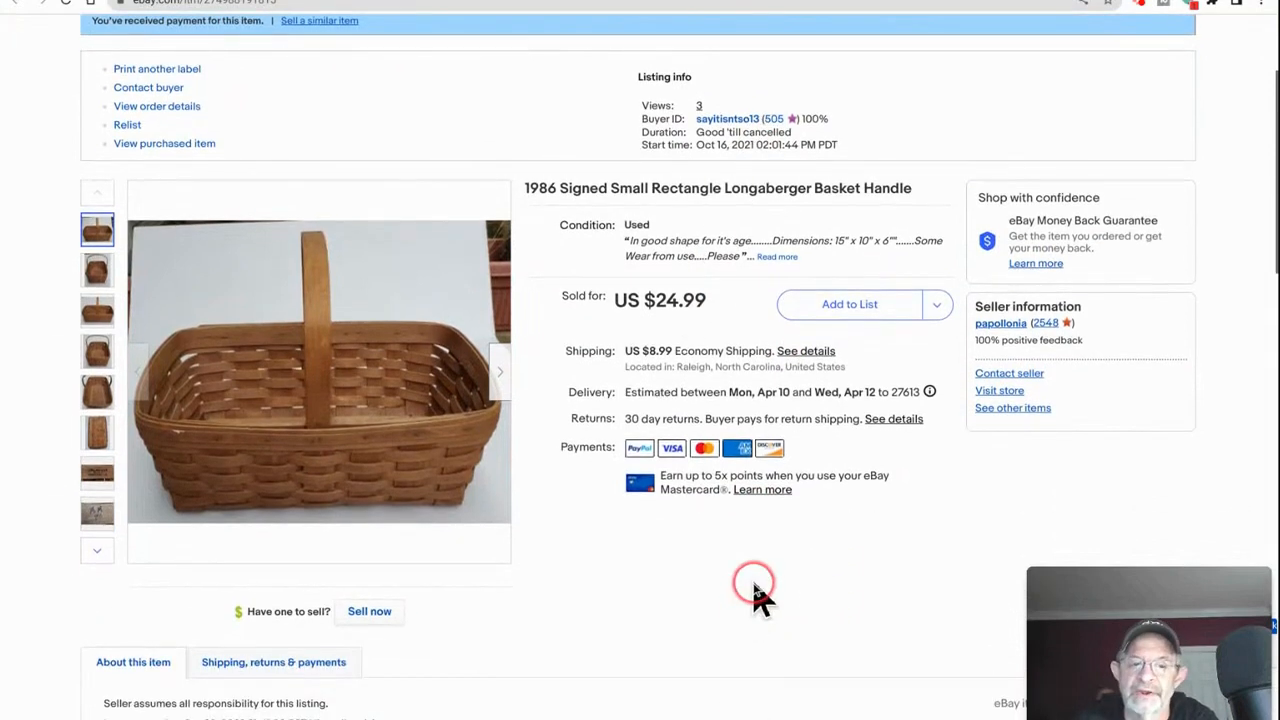
scroll("down", 3)
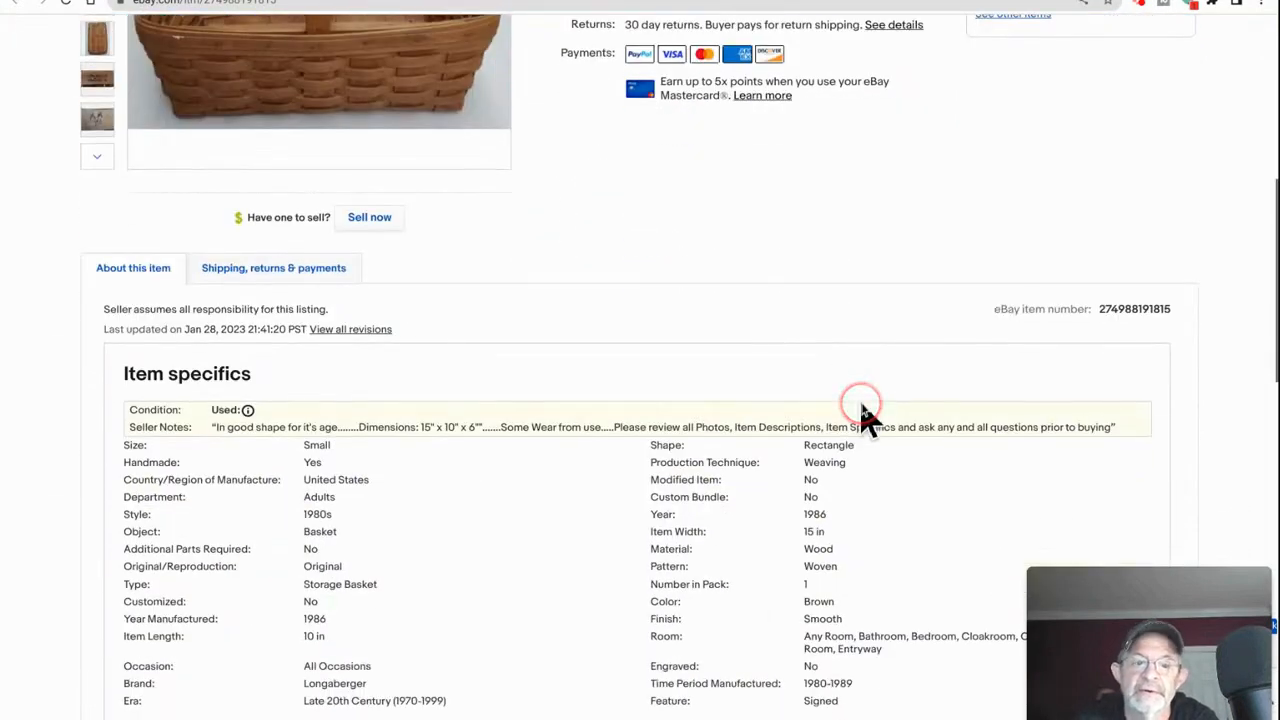
mouse_move(480, 684)
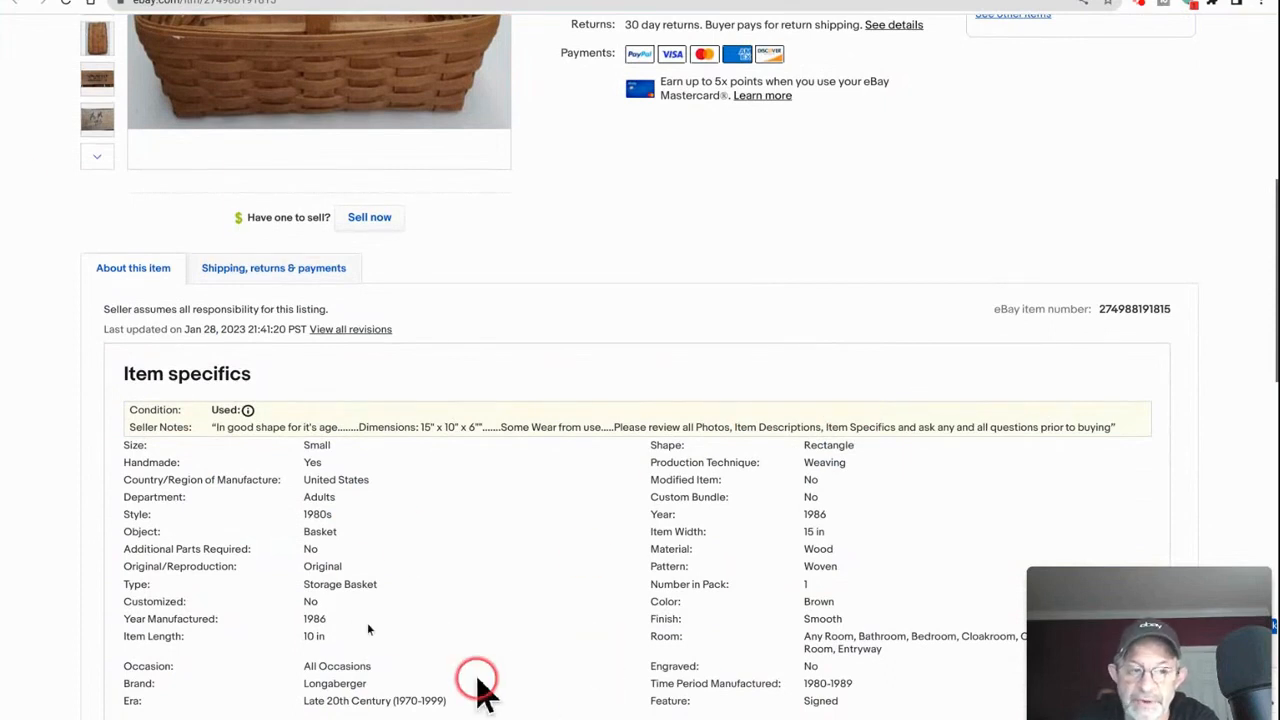
mouse_move(84, 616)
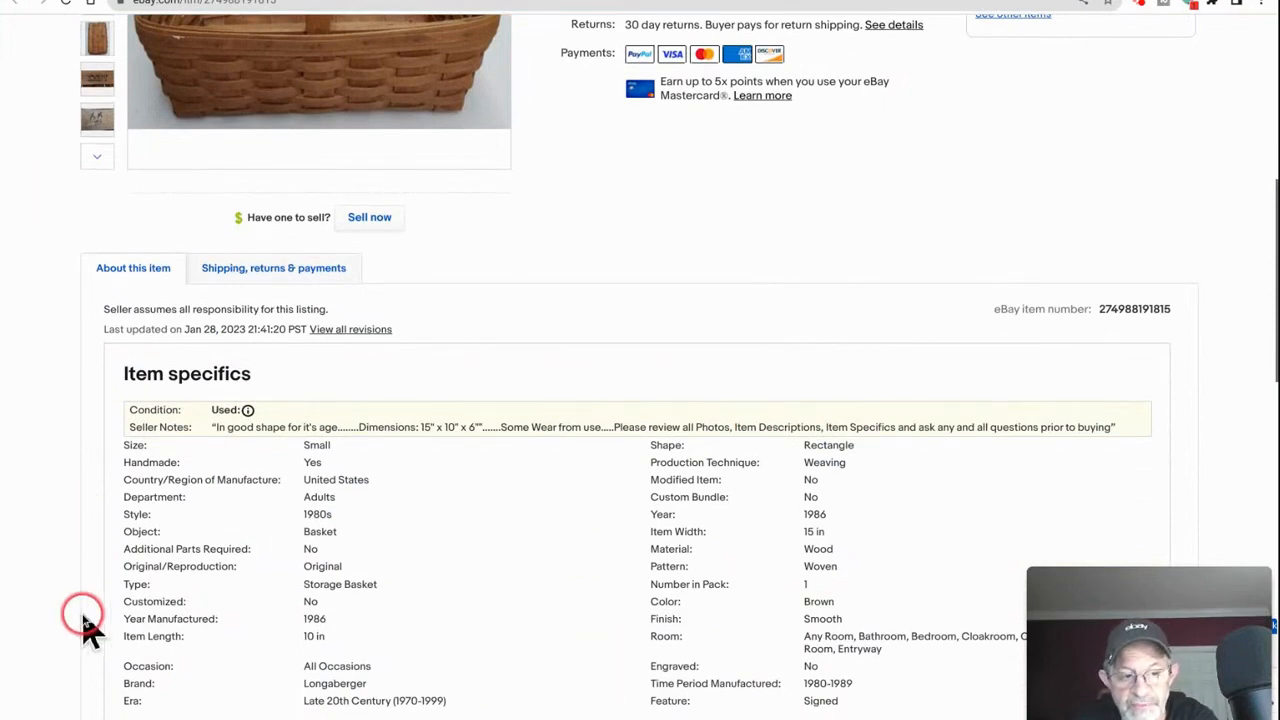
mouse_move(844, 520)
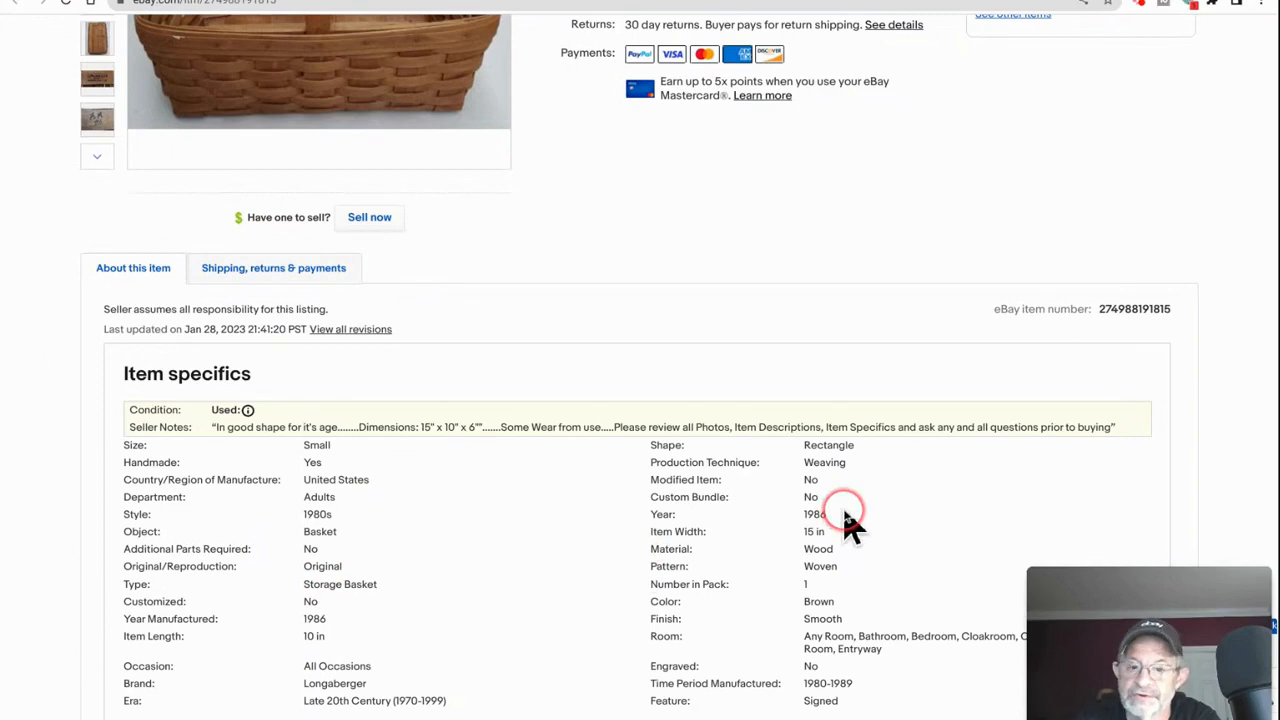
mouse_move(756, 544)
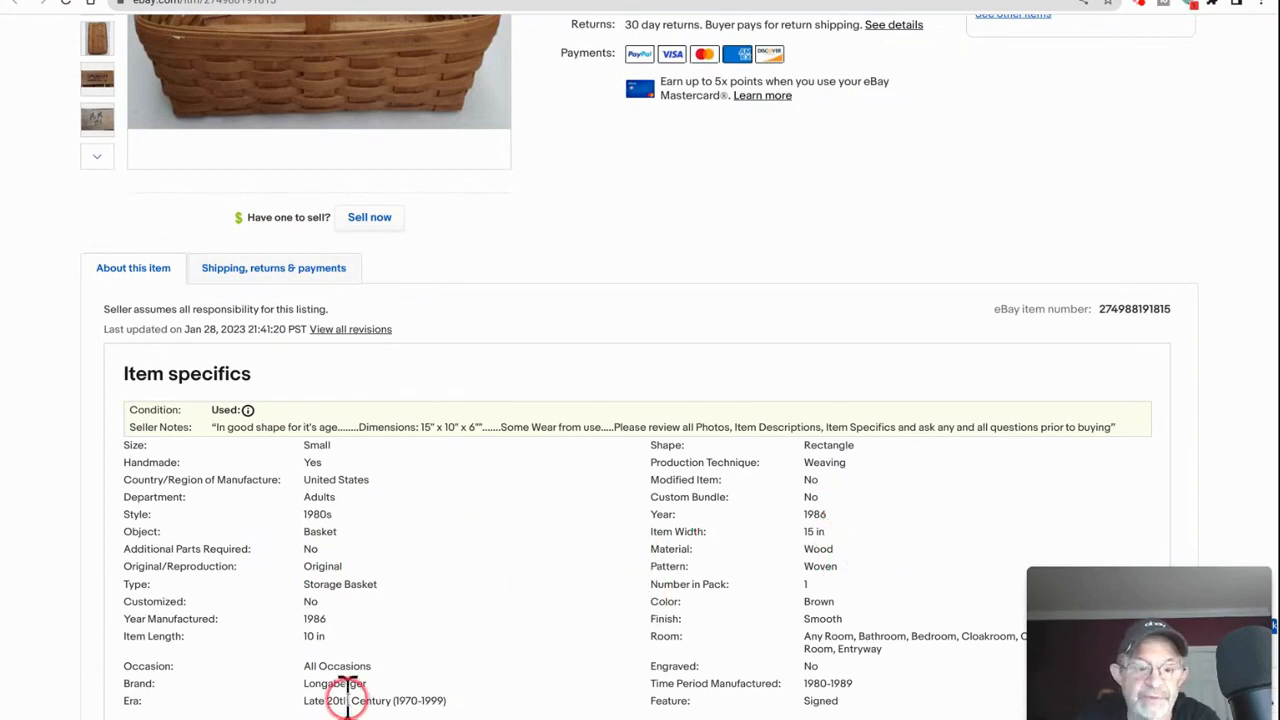
mouse_move(904, 580)
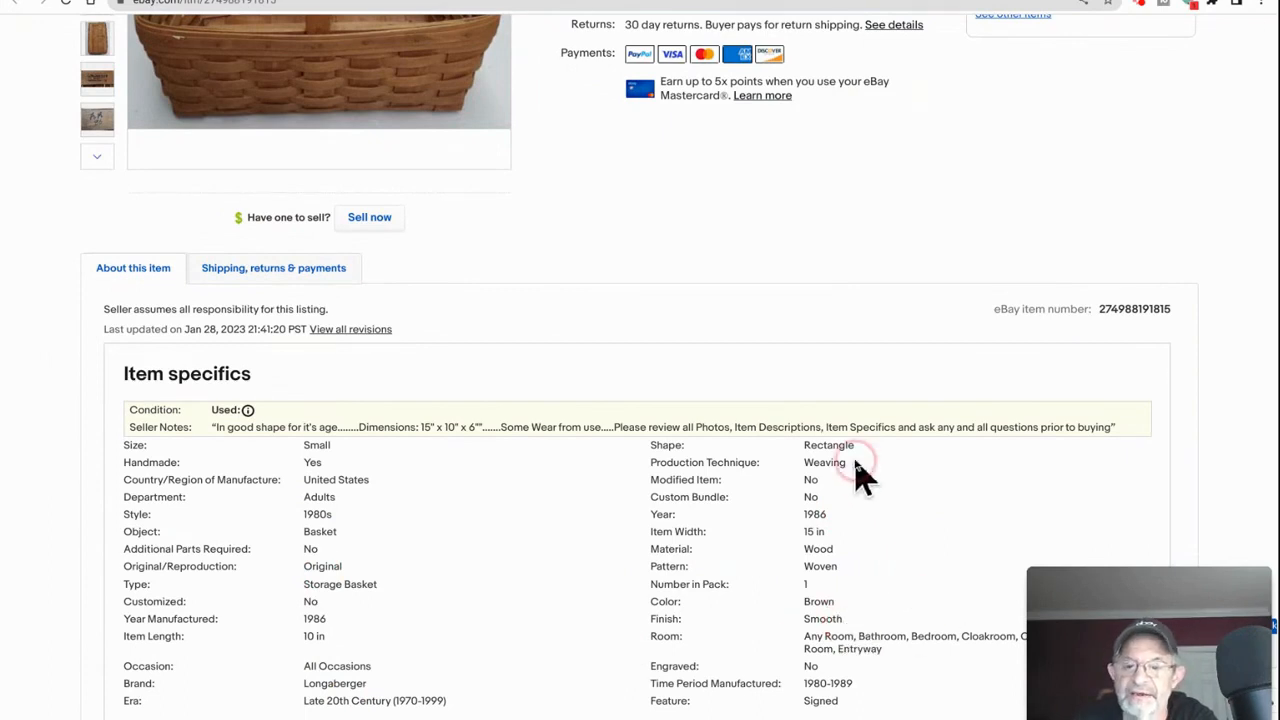
mouse_move(820, 650)
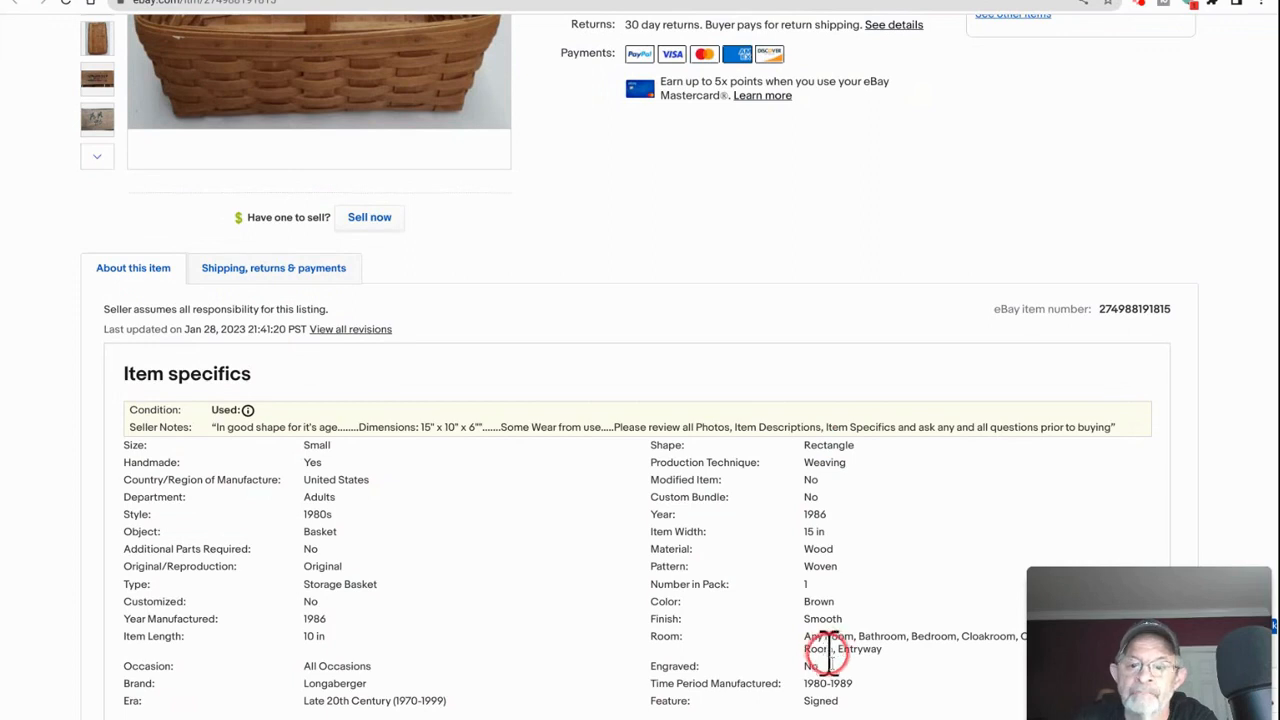
scroll("down", 3)
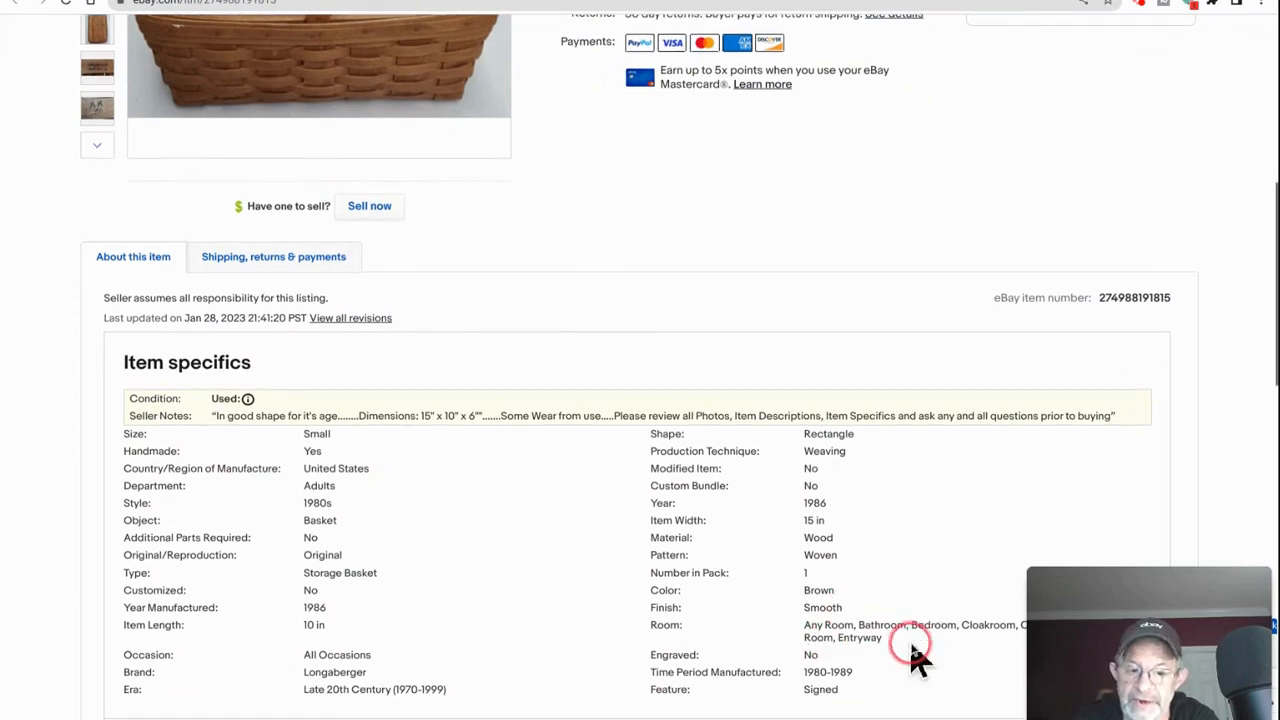
scroll("down", 3)
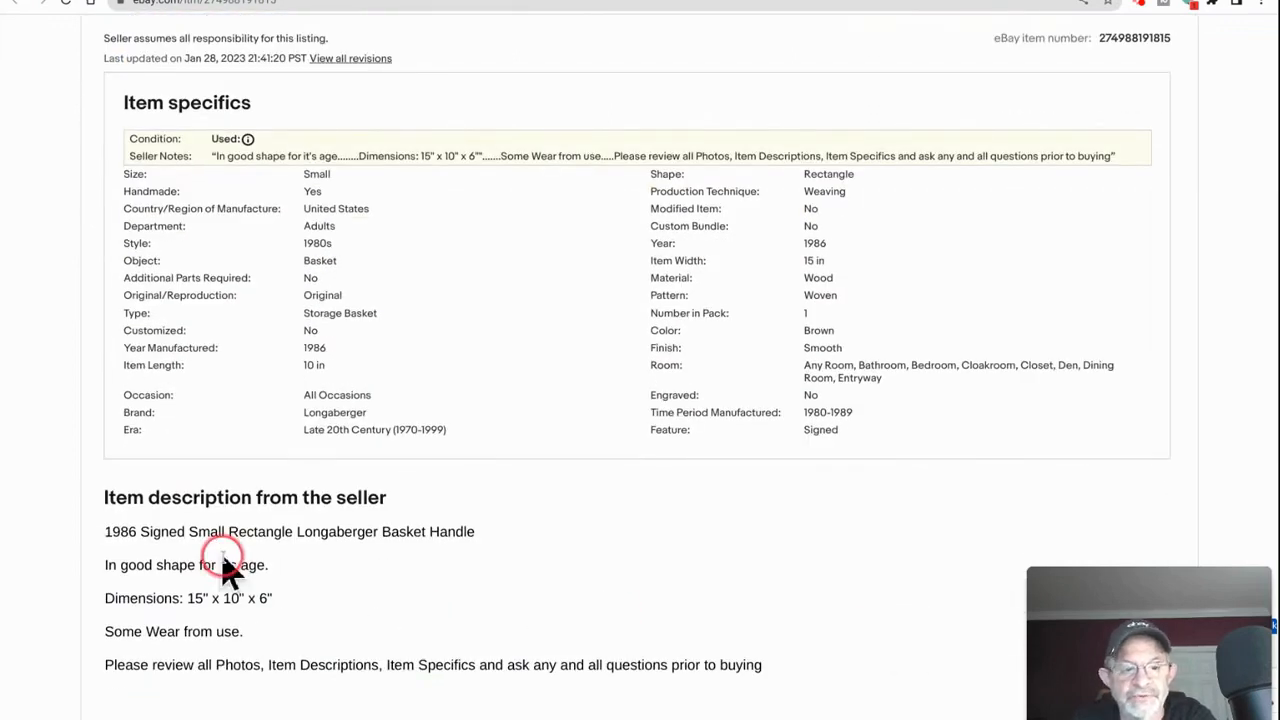
scroll("up", 3)
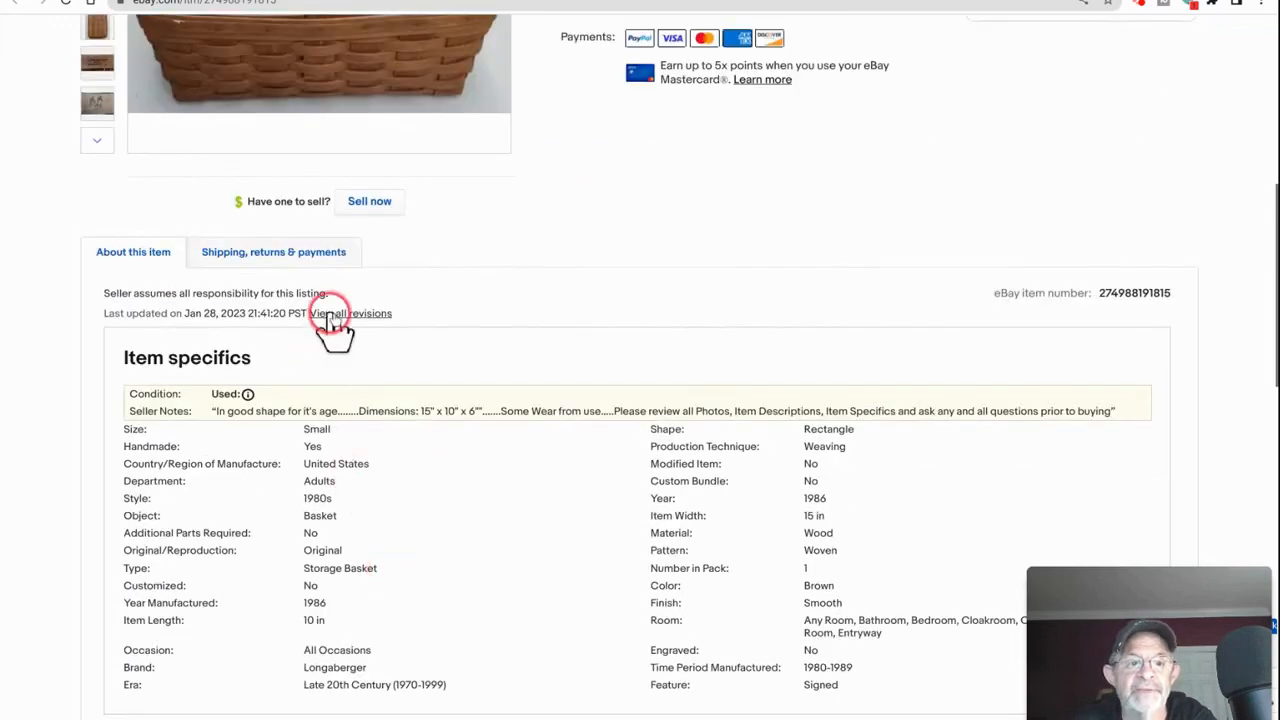
scroll("down", 3)
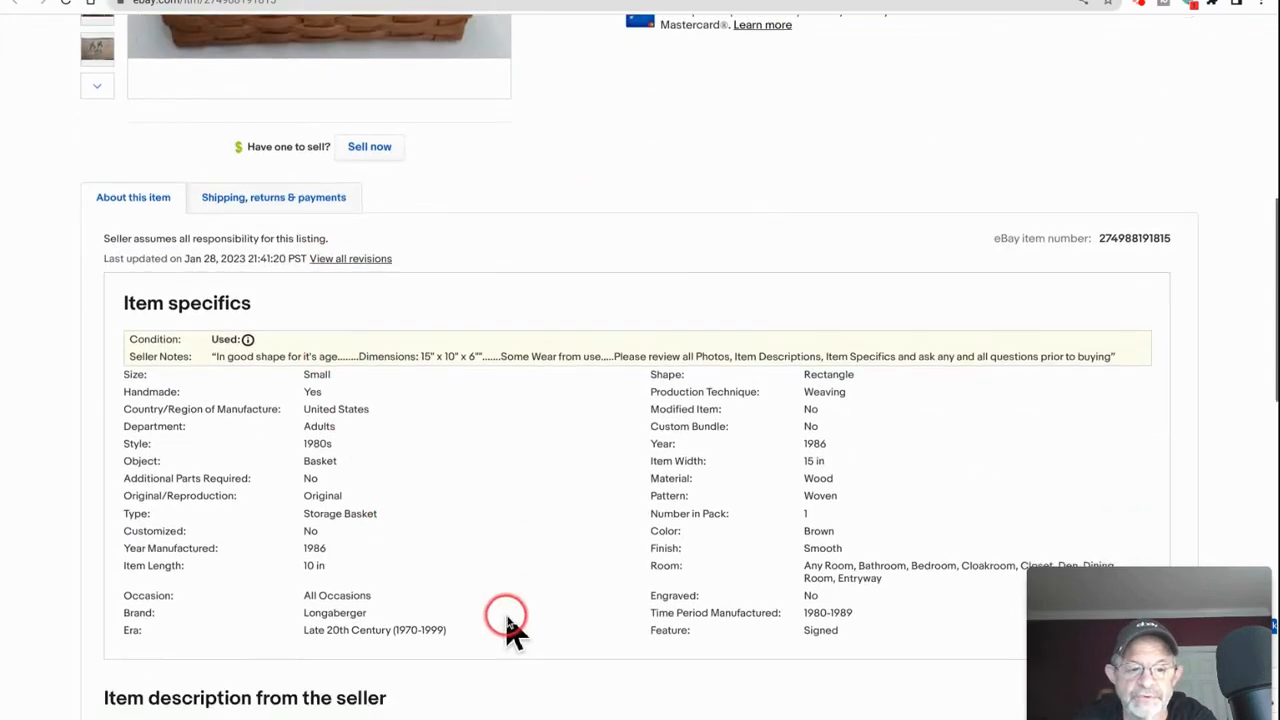
scroll("down", 3)
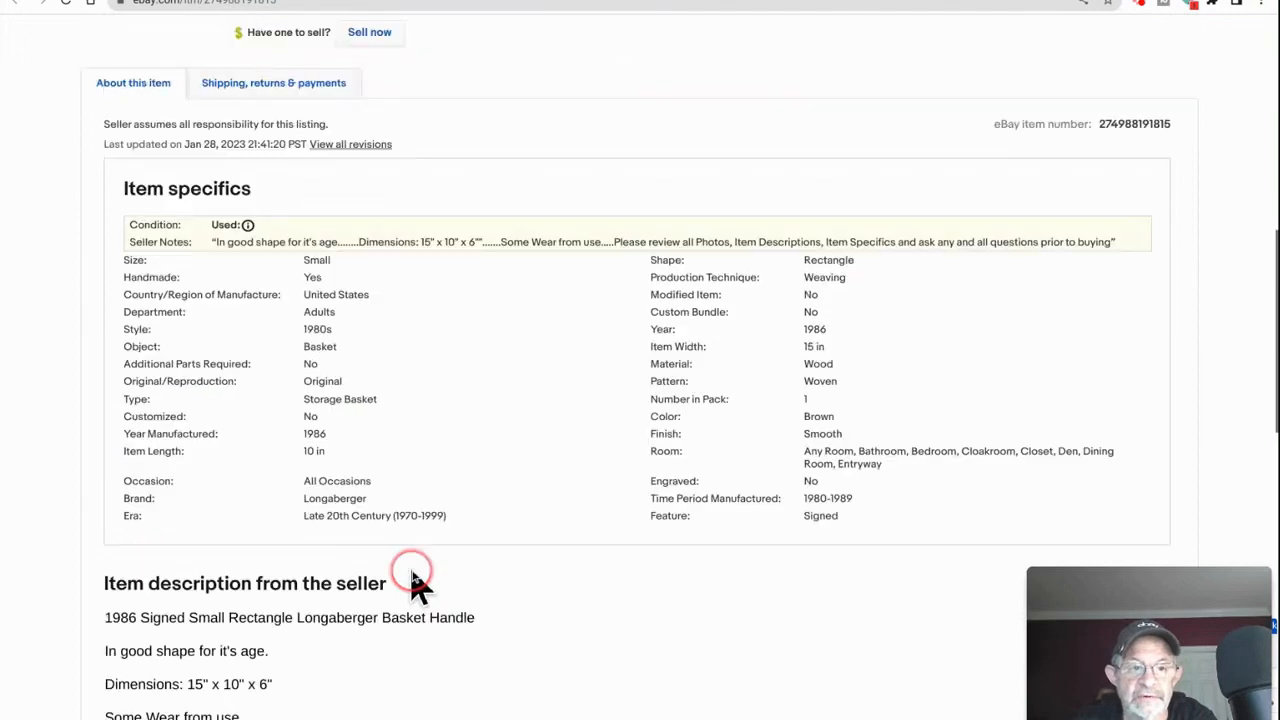
Scroll the basket listing to reach the Shipping, returns & payments details
scroll("up", 3)
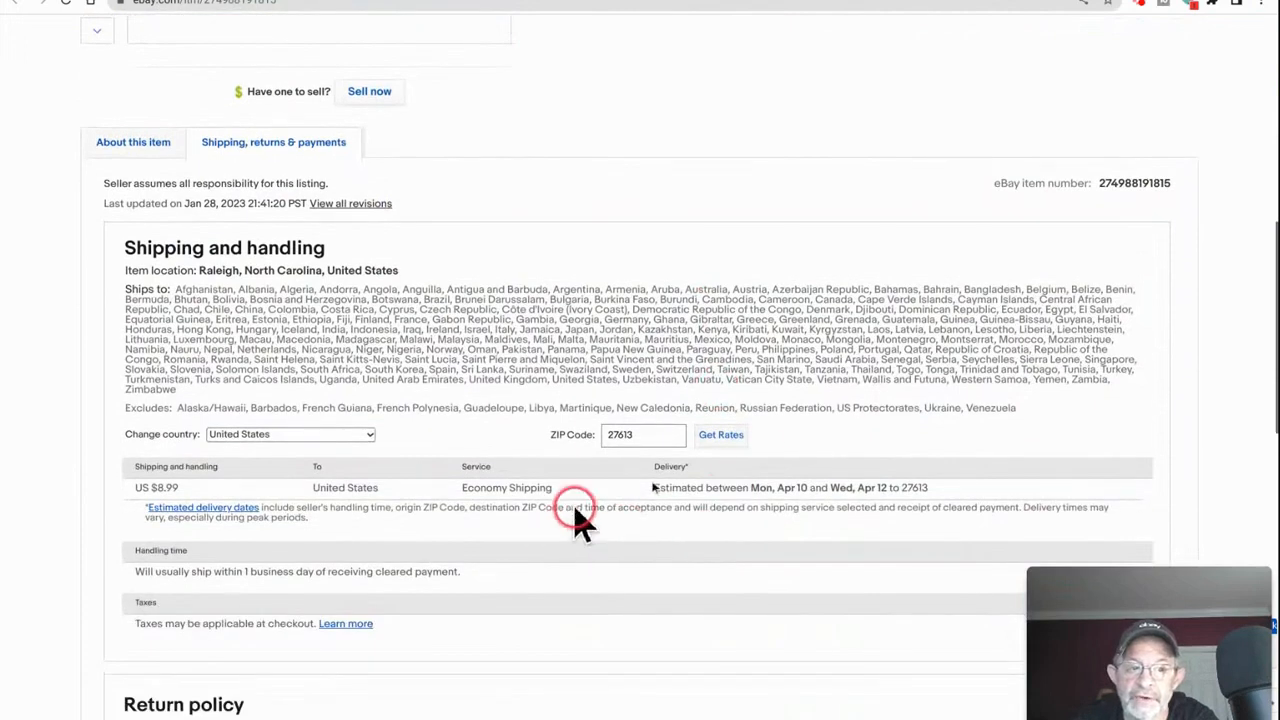
mouse_move(304, 440)
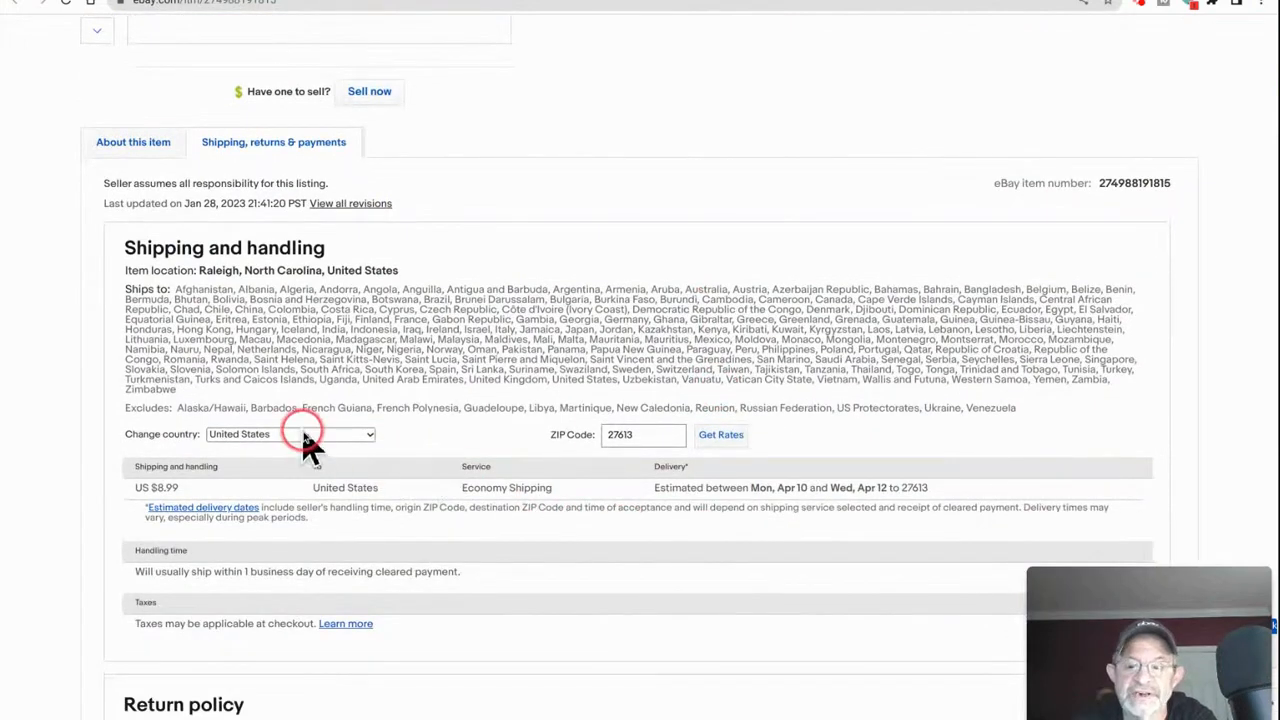
mouse_move(356, 444)
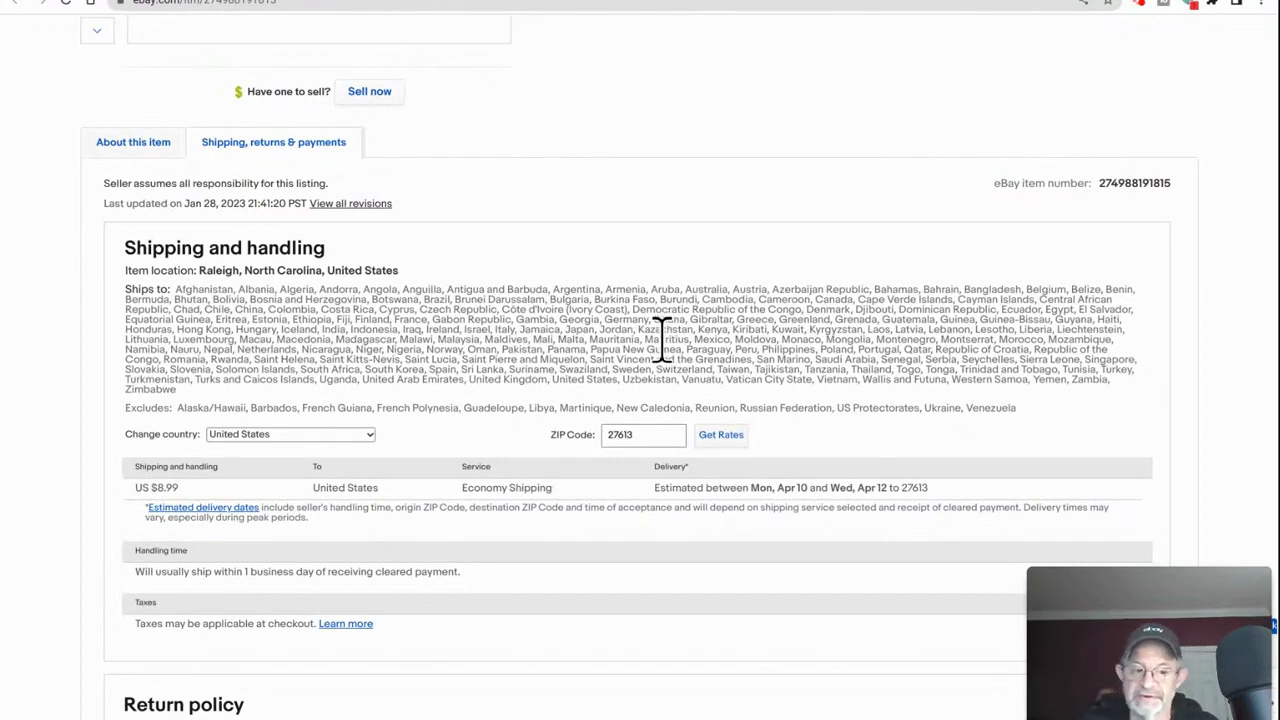
scroll("down", 3)
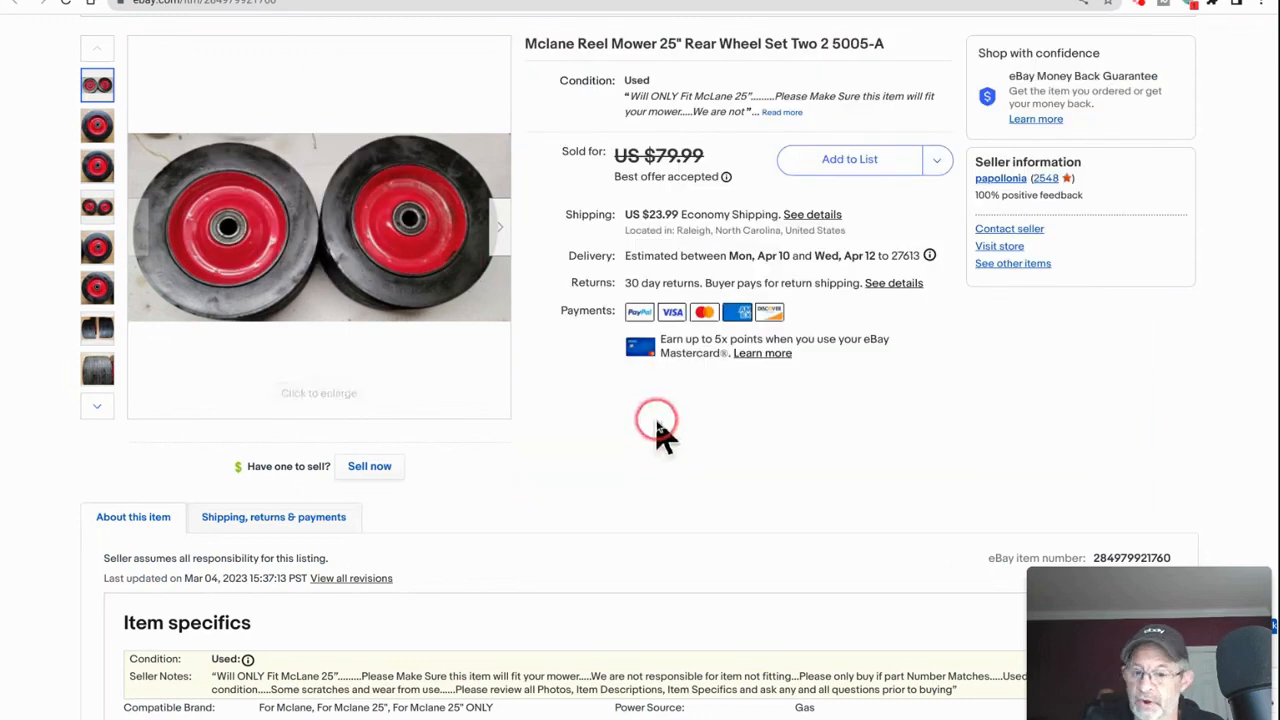
mouse_move(790, 470)
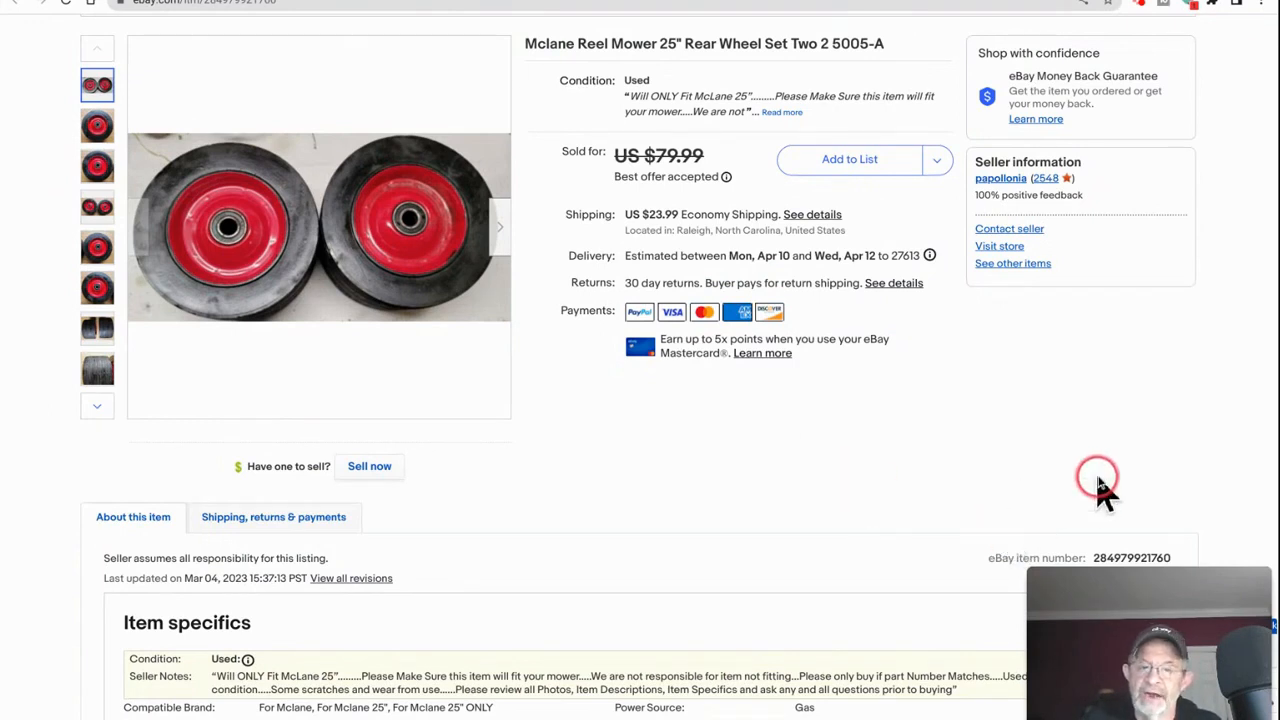
mouse_move(1016, 478)
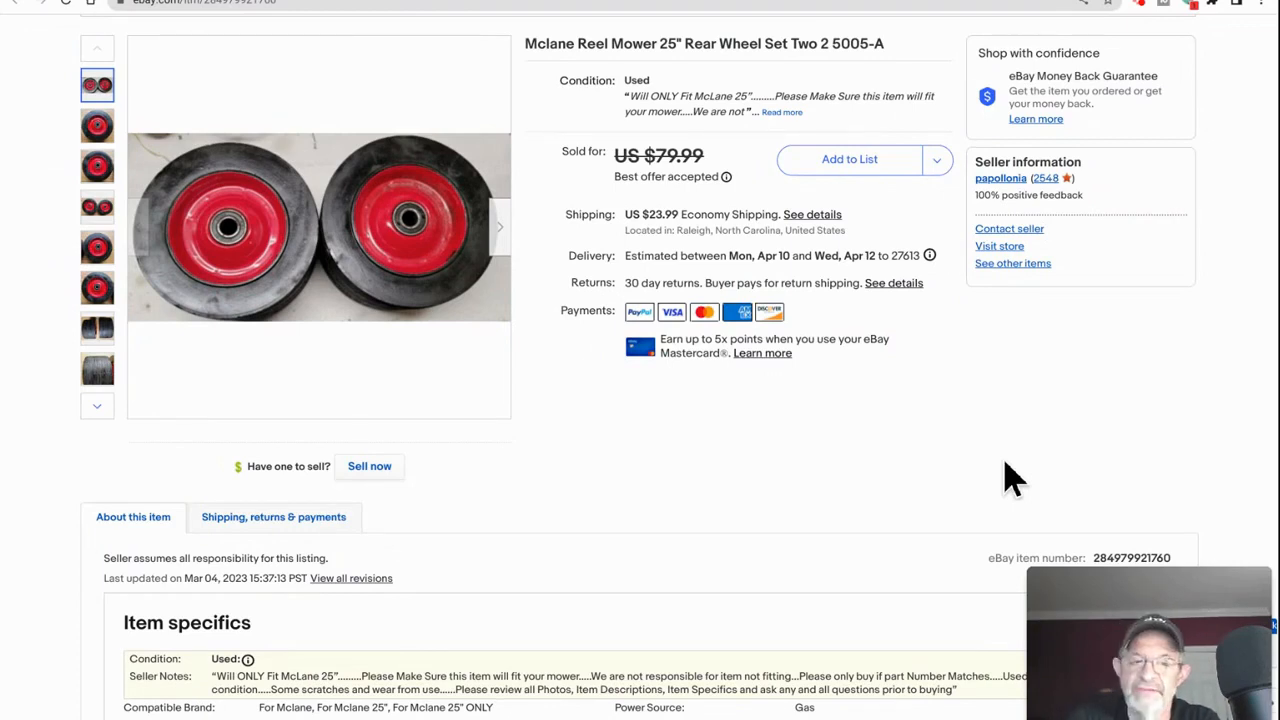
View the McLane rear wheel set photos in the enlarged viewer, including the red wheel hub, then close it
left_click(584, 380)
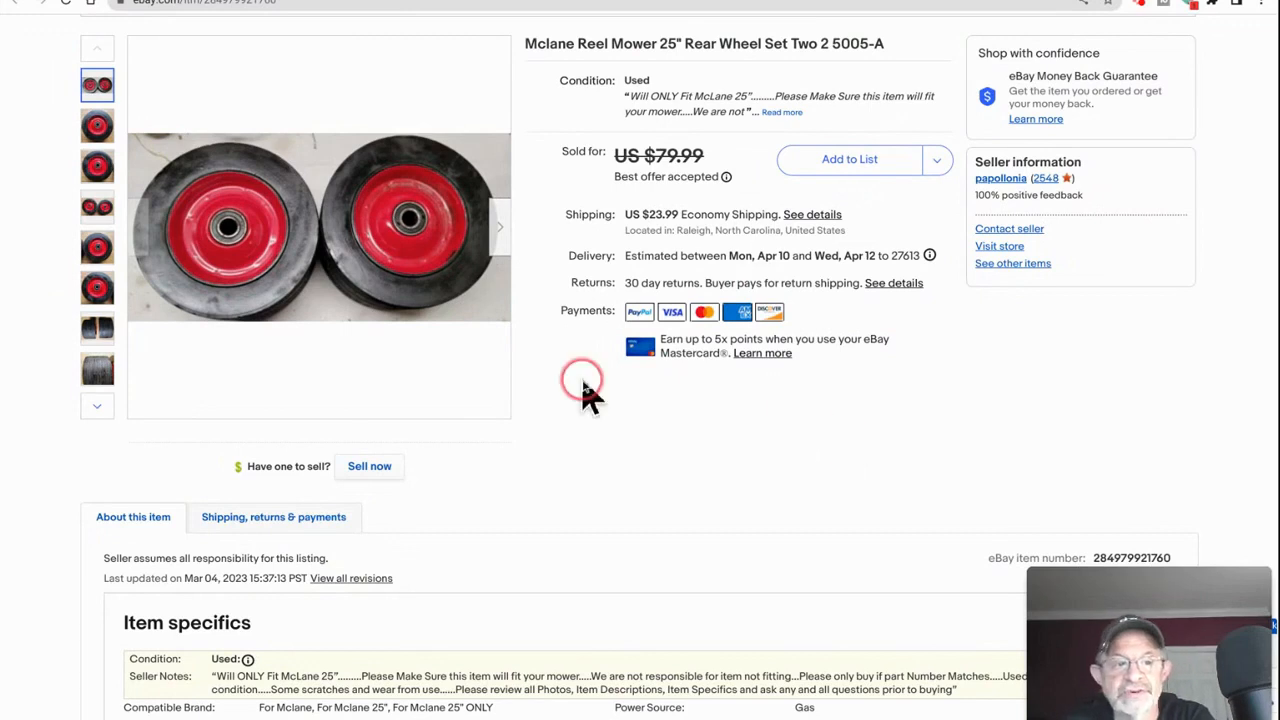
left_click(96, 328)
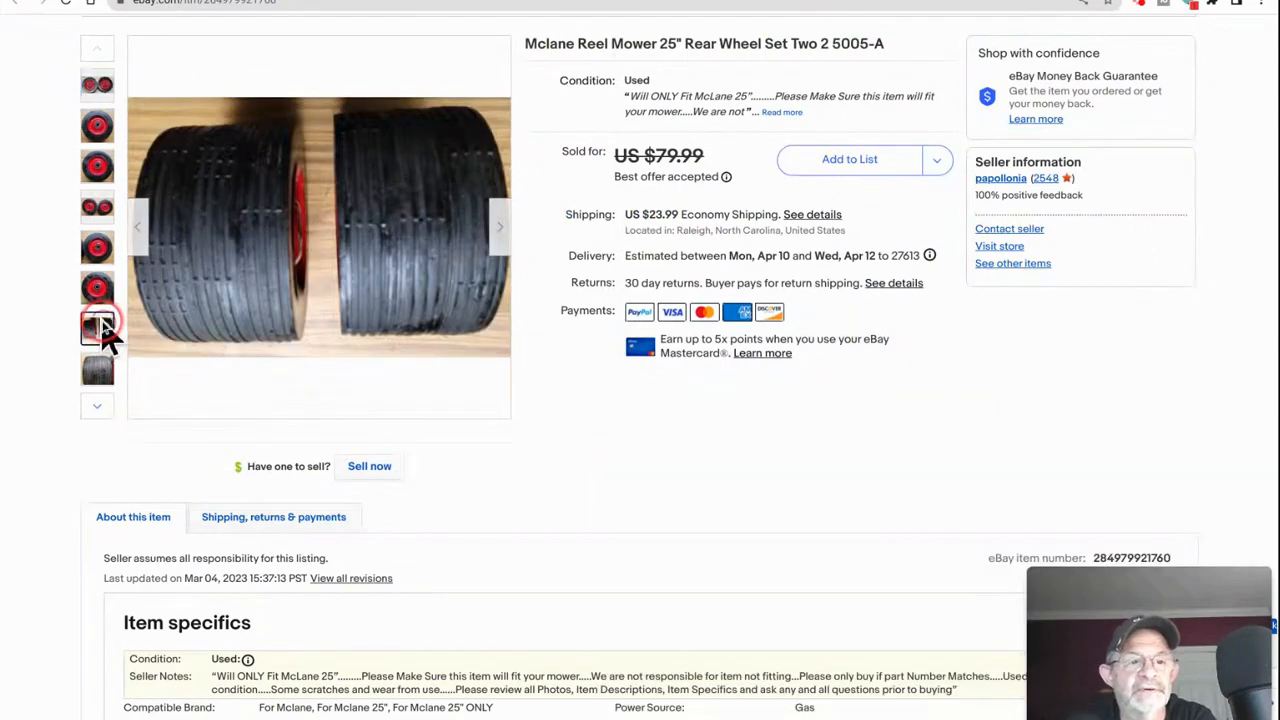
left_click(318, 228)
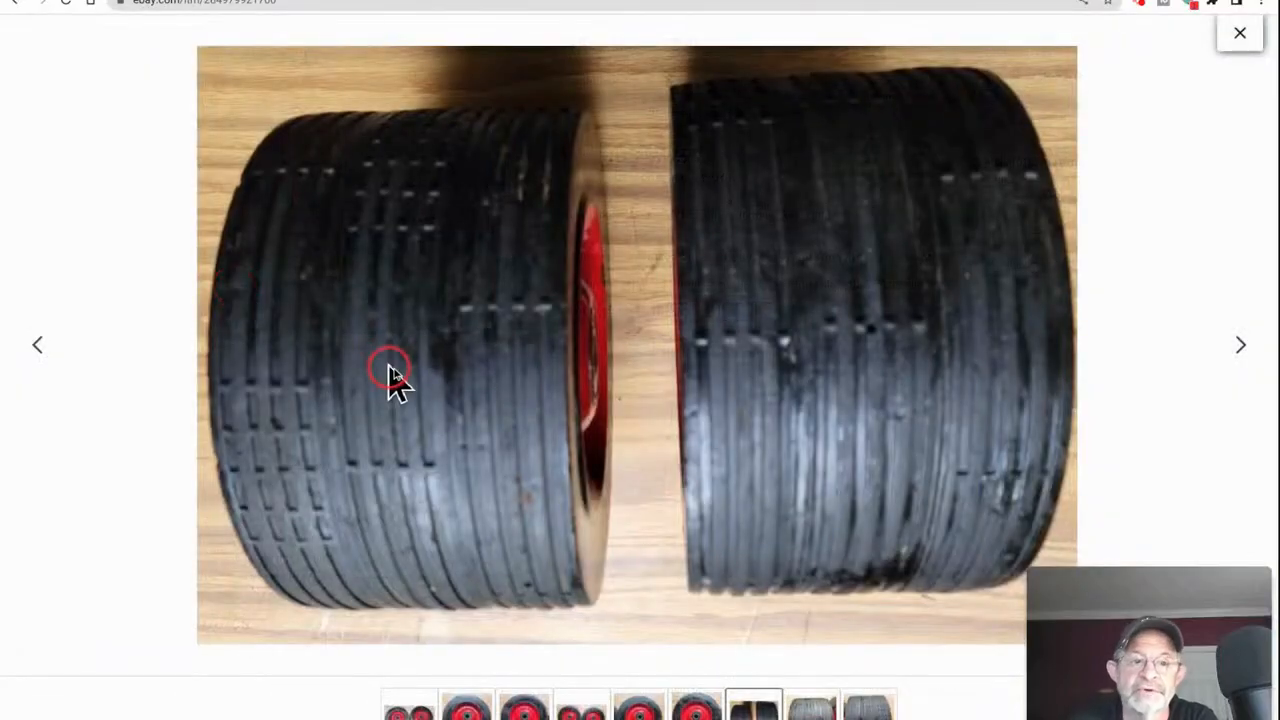
mouse_move(284, 414)
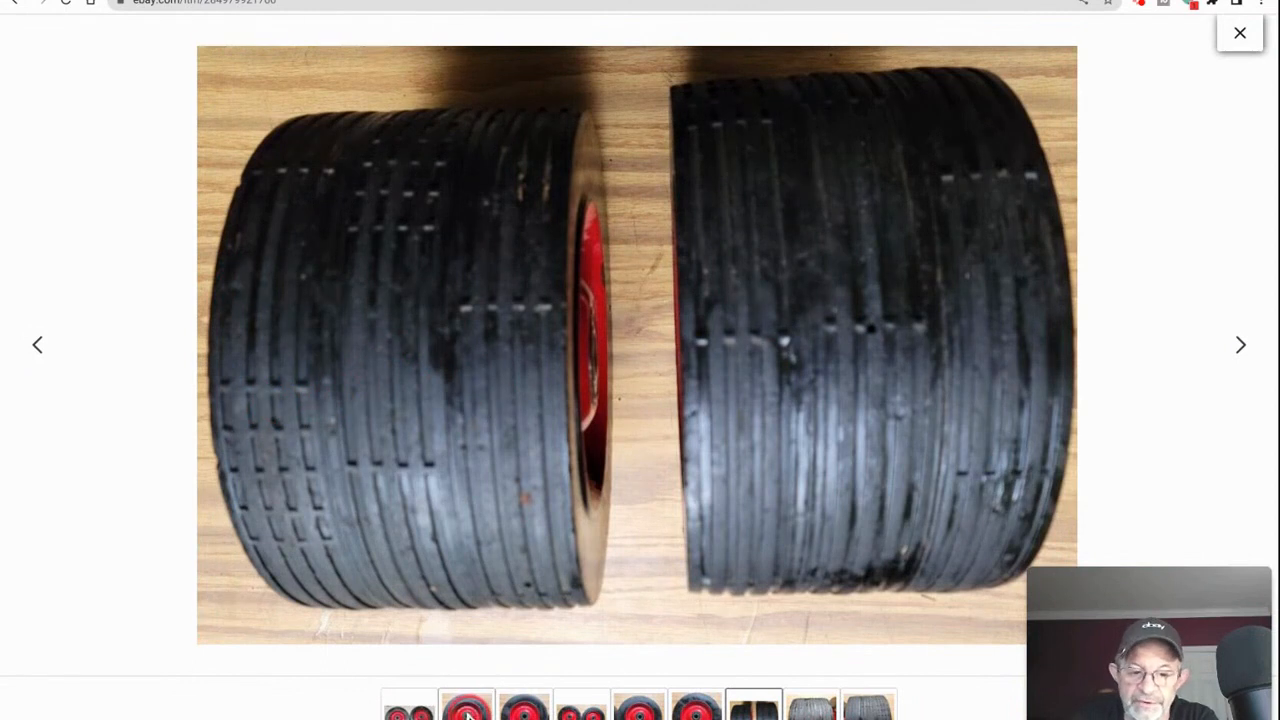
left_click(464, 704)
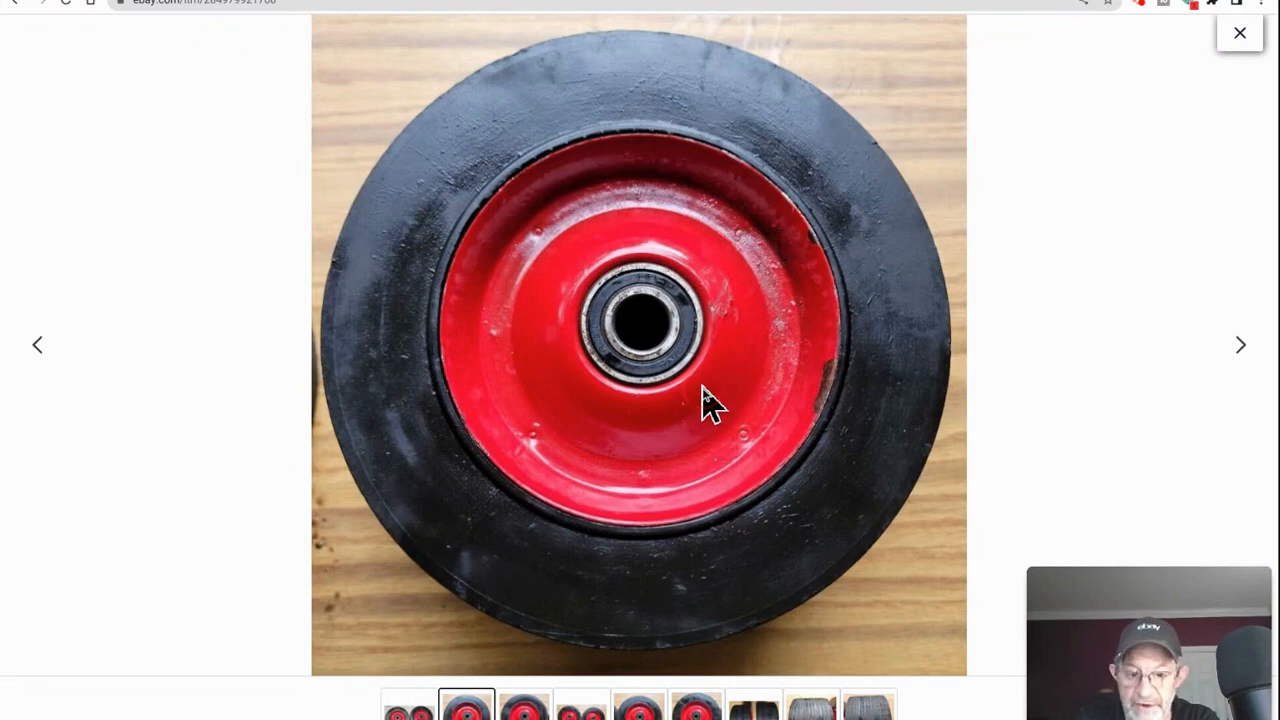
left_click(1240, 32)
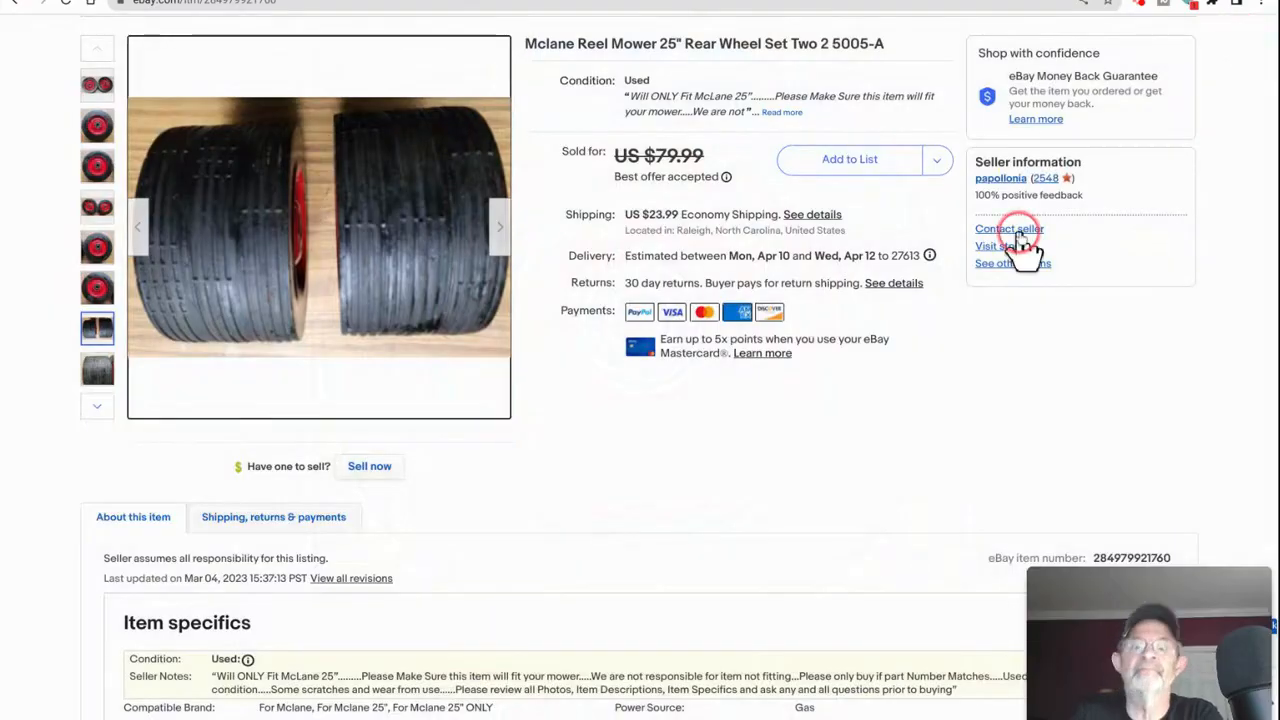
mouse_move(884, 464)
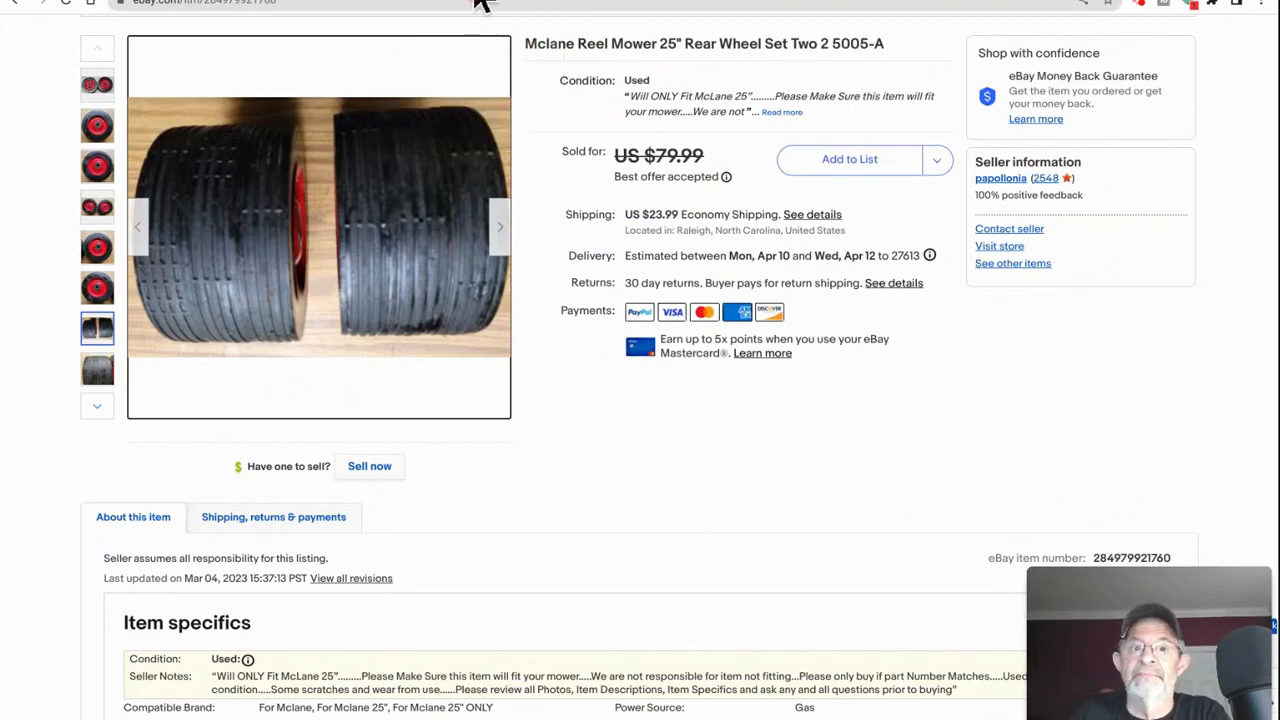
Bring up the sold Bullfrog Spa 662 jet pack listing
left_click(728, 458)
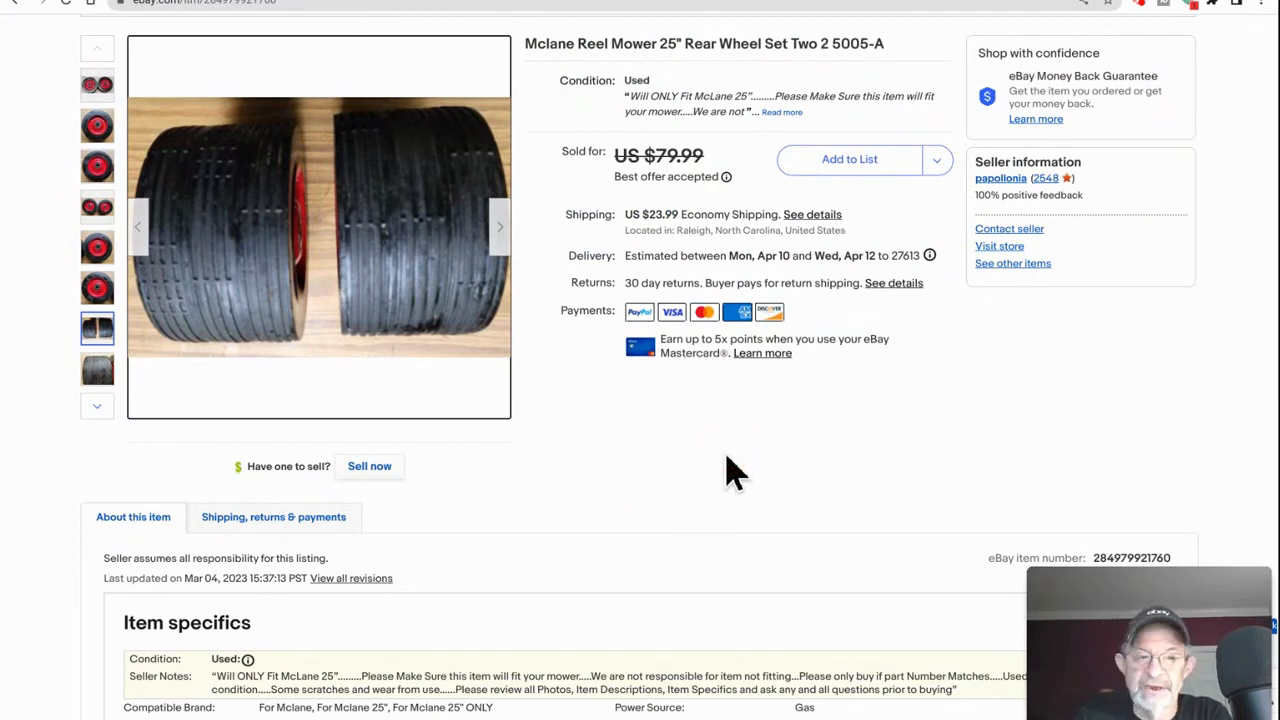
left_click(724, 460)
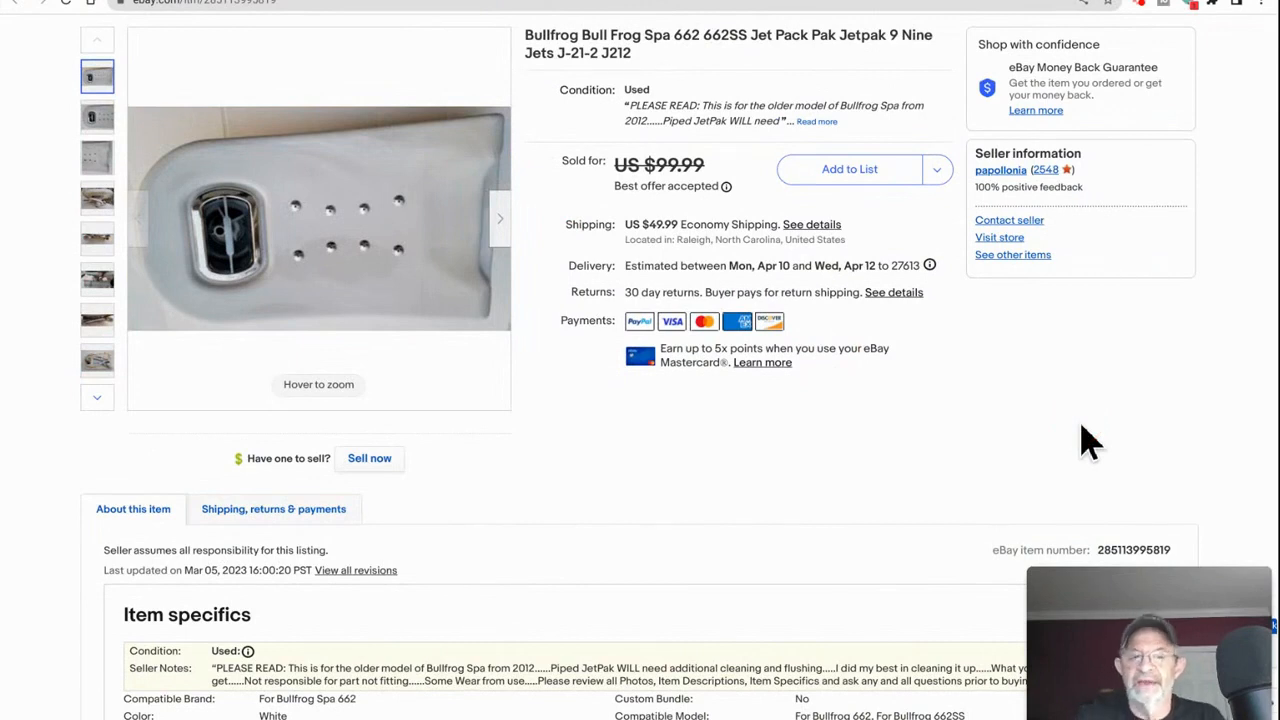
mouse_move(670, 4)
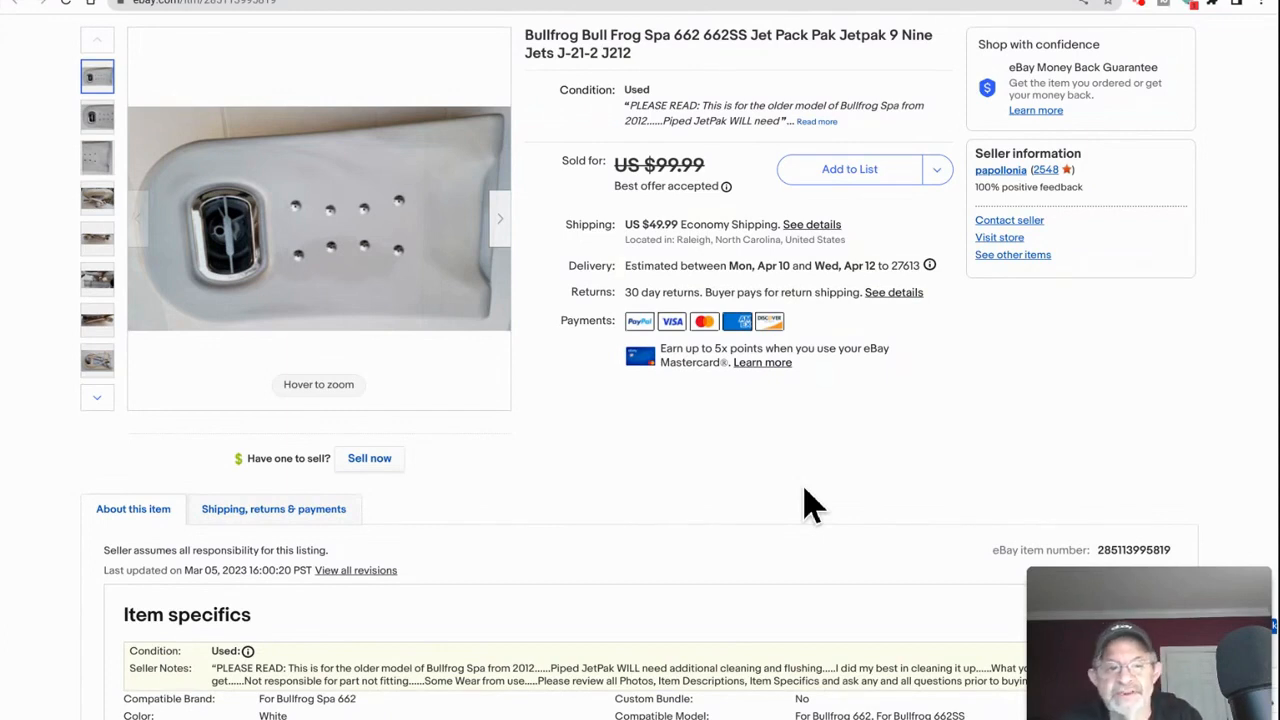
Zoom the Bullfrog jet pack photos, then switch to the KitchenAid water inlet port listing
left_click(392, 420)
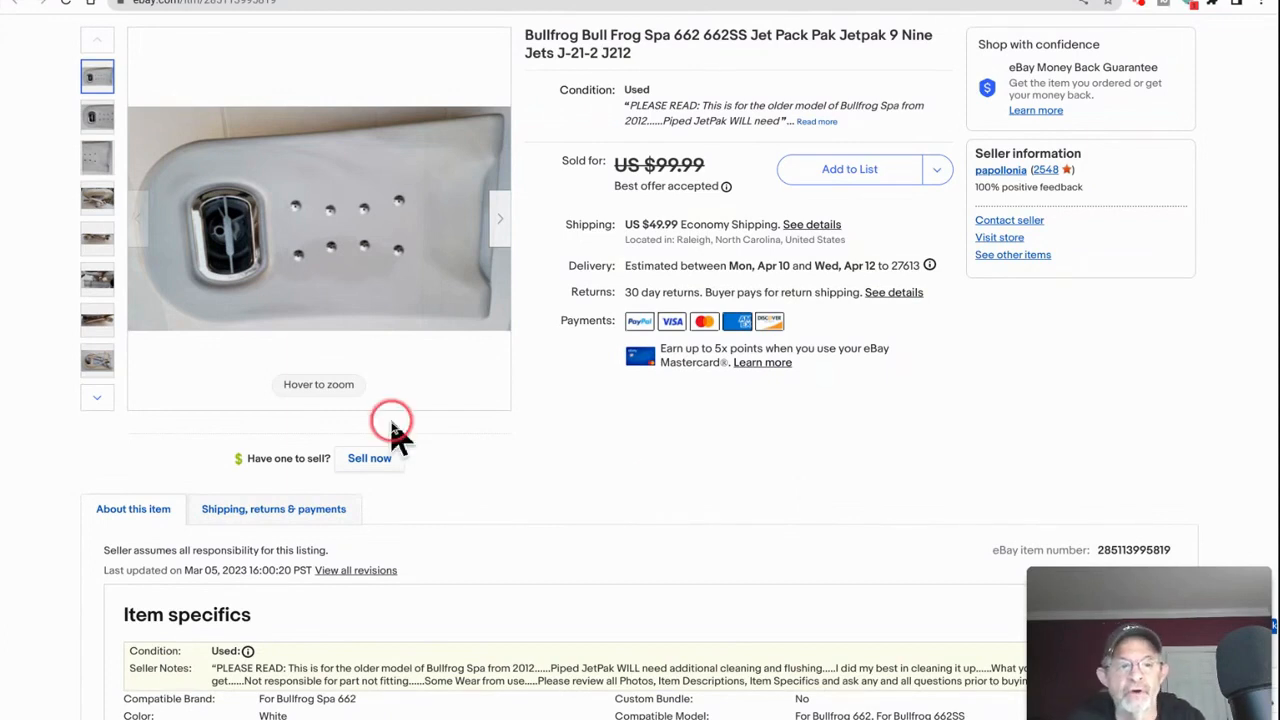
left_click(96, 198)
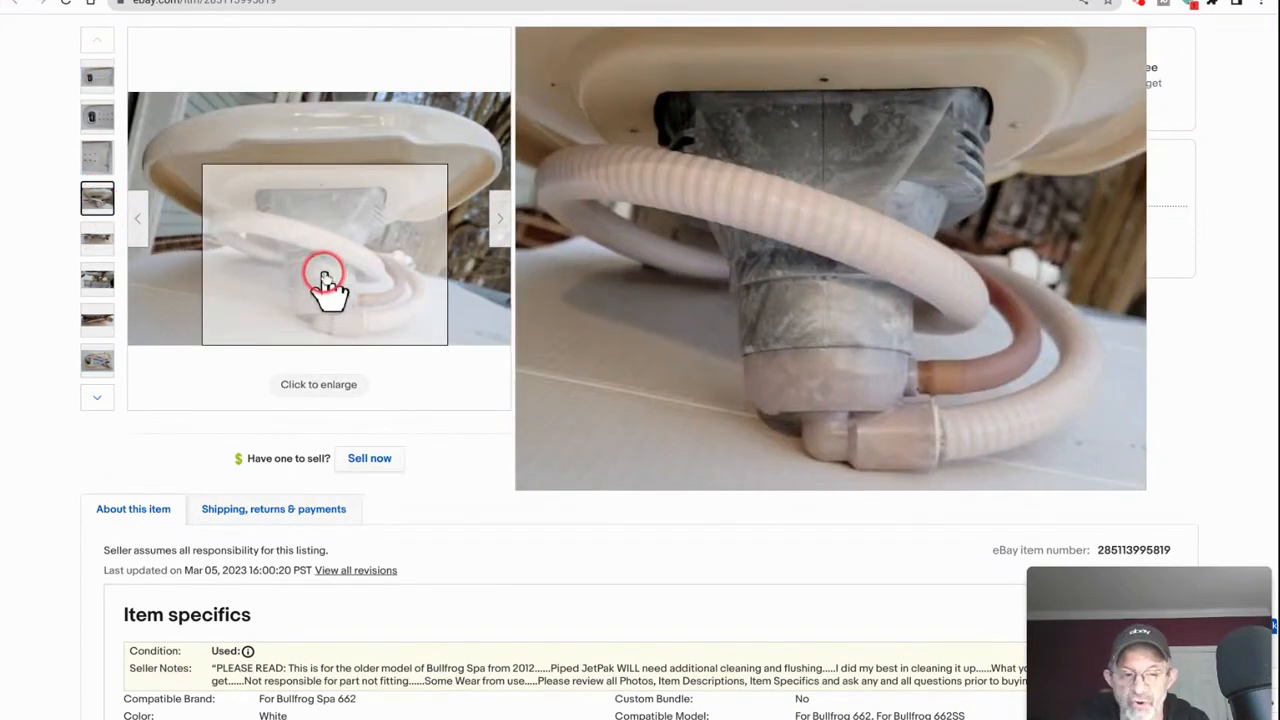
mouse_move(270, 236)
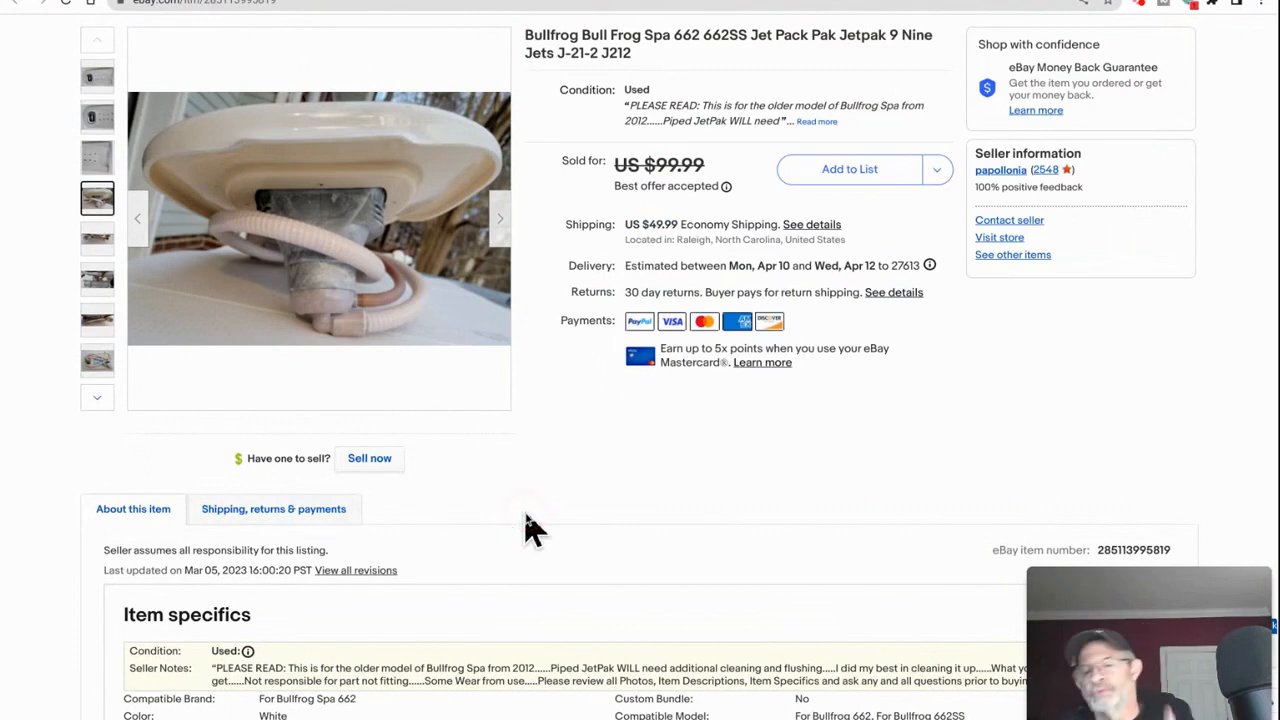
left_click(760, 516)
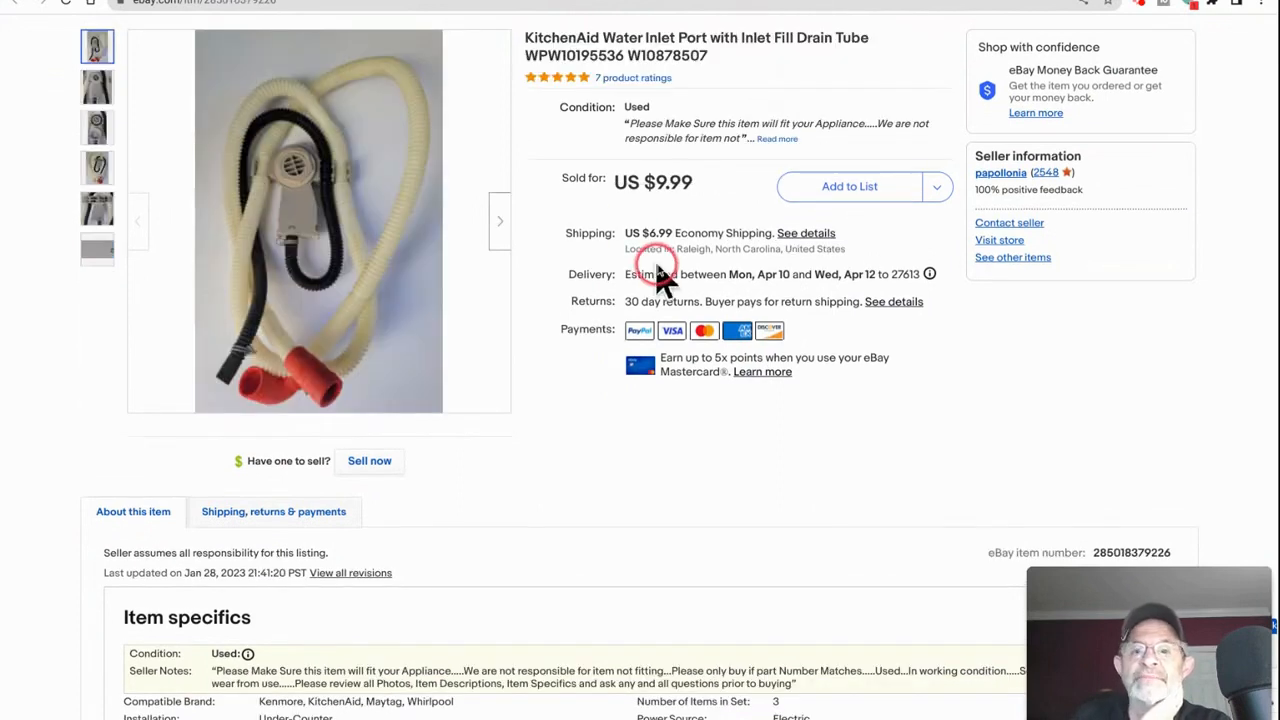
mouse_move(1020, 536)
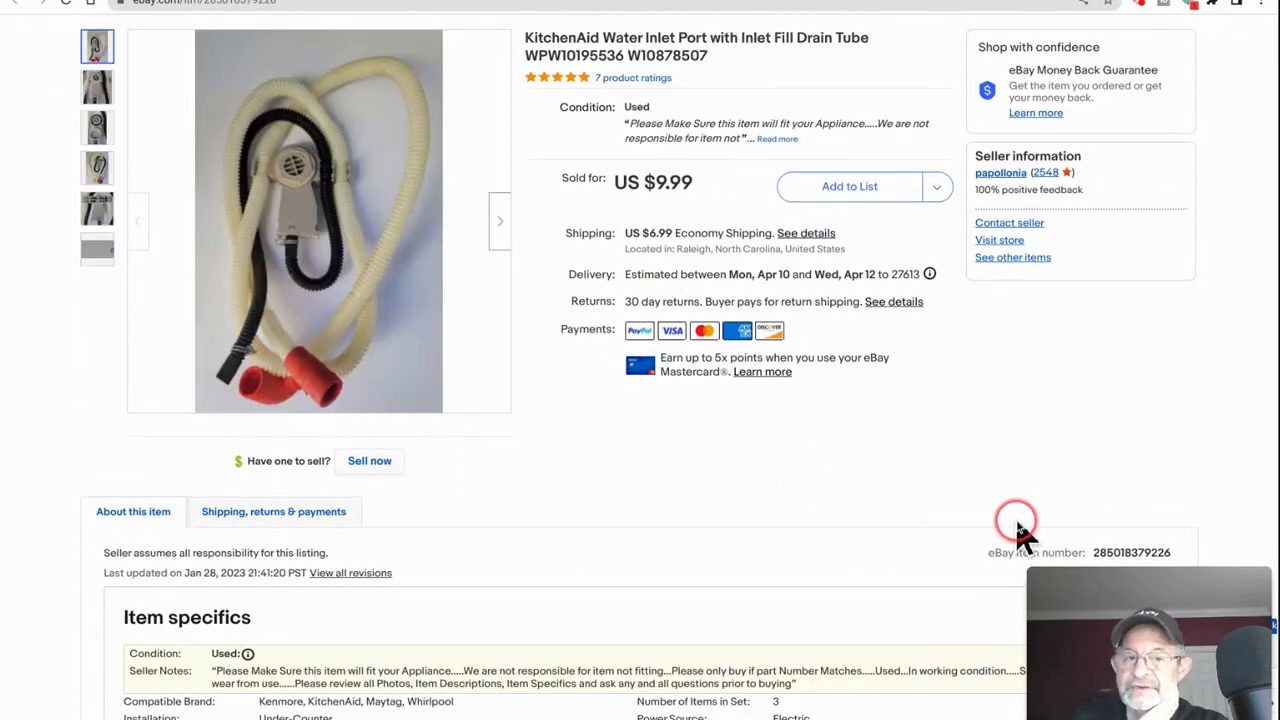
mouse_move(920, 510)
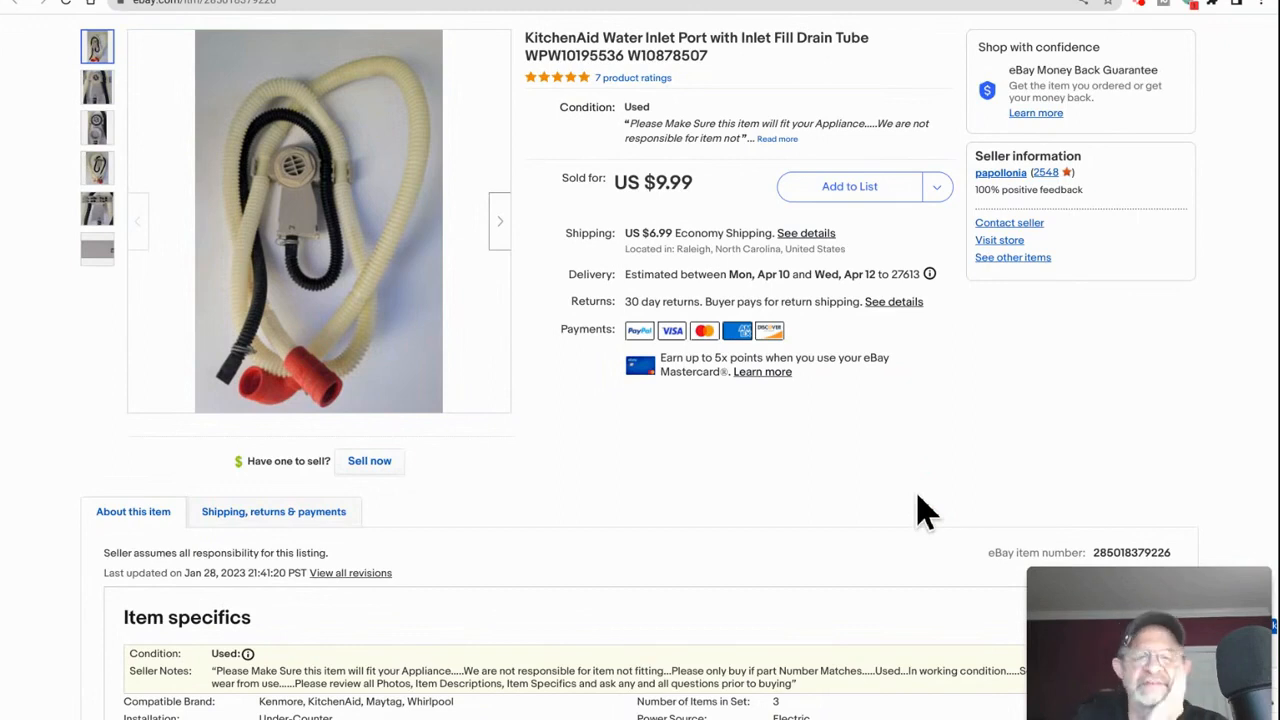
left_click(900, 500)
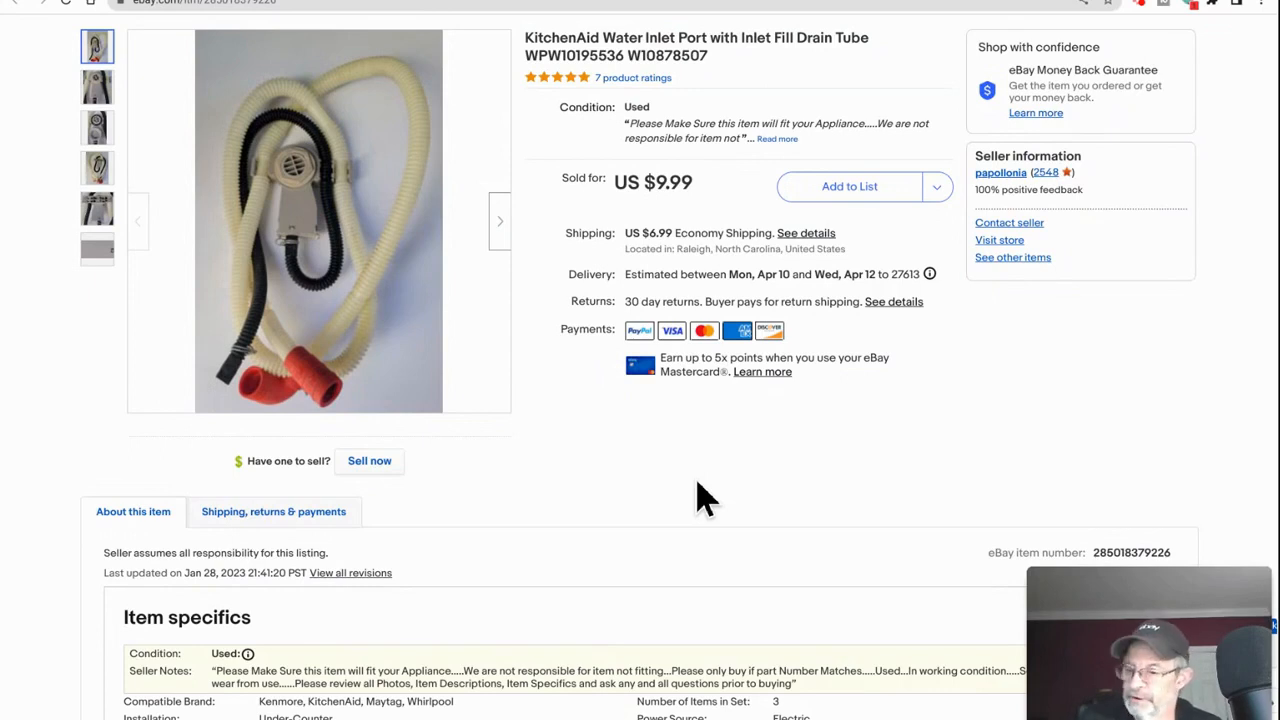
left_click(672, 480)
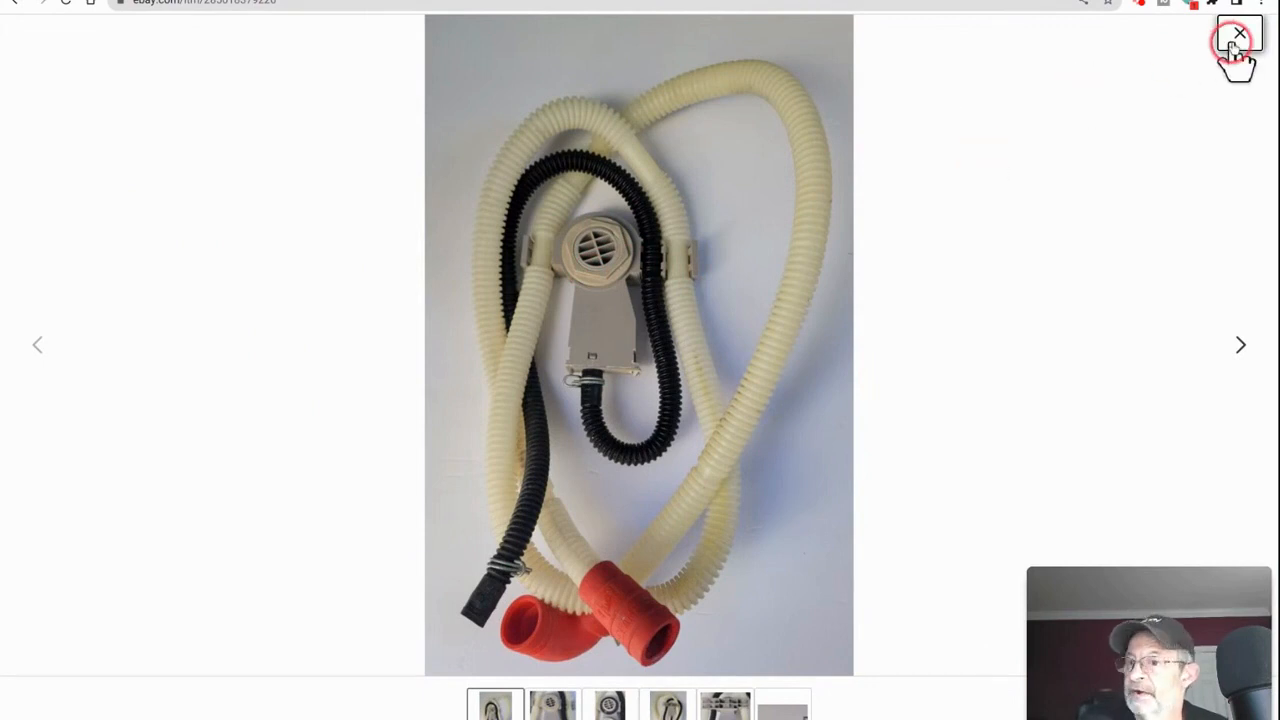
left_click(1238, 32)
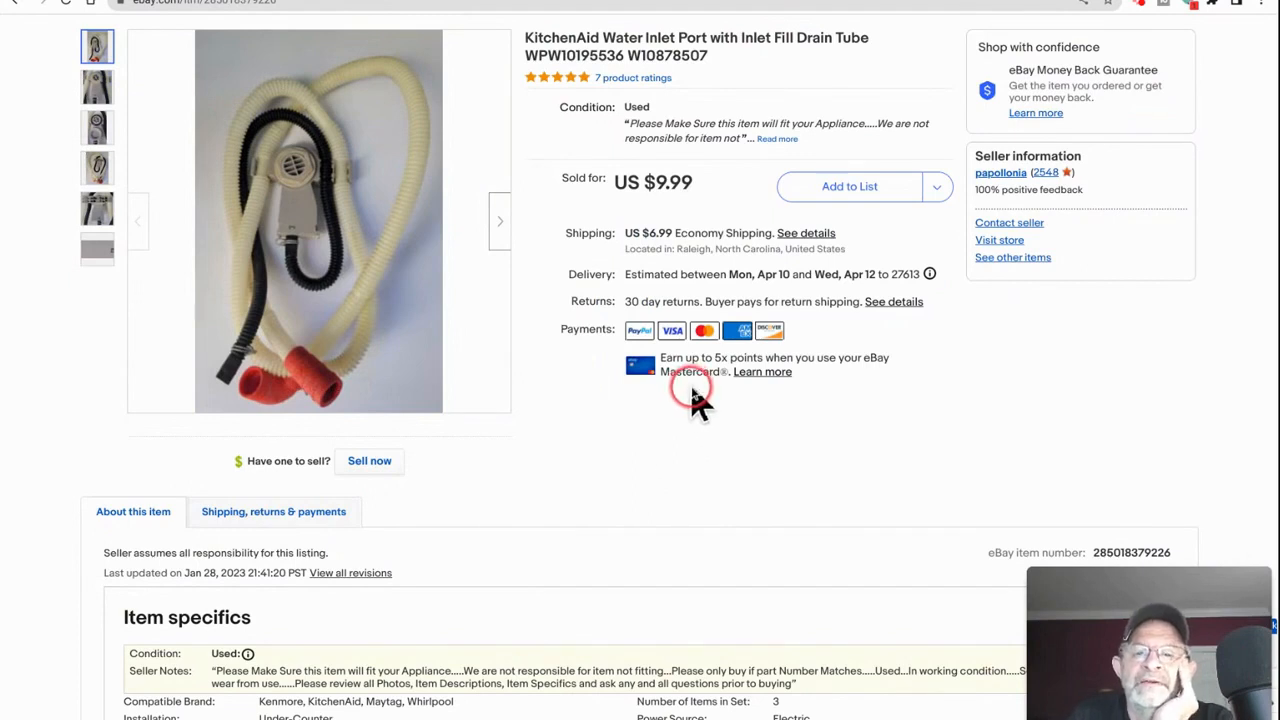
mouse_move(790, 490)
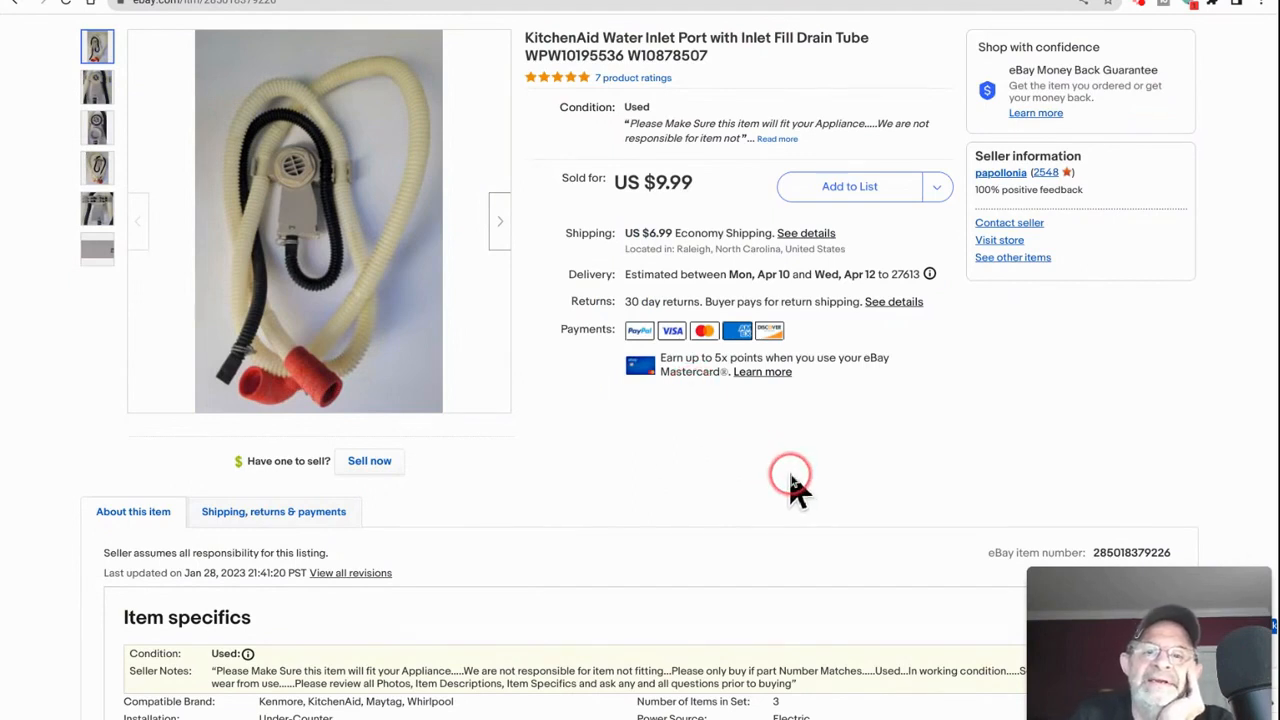